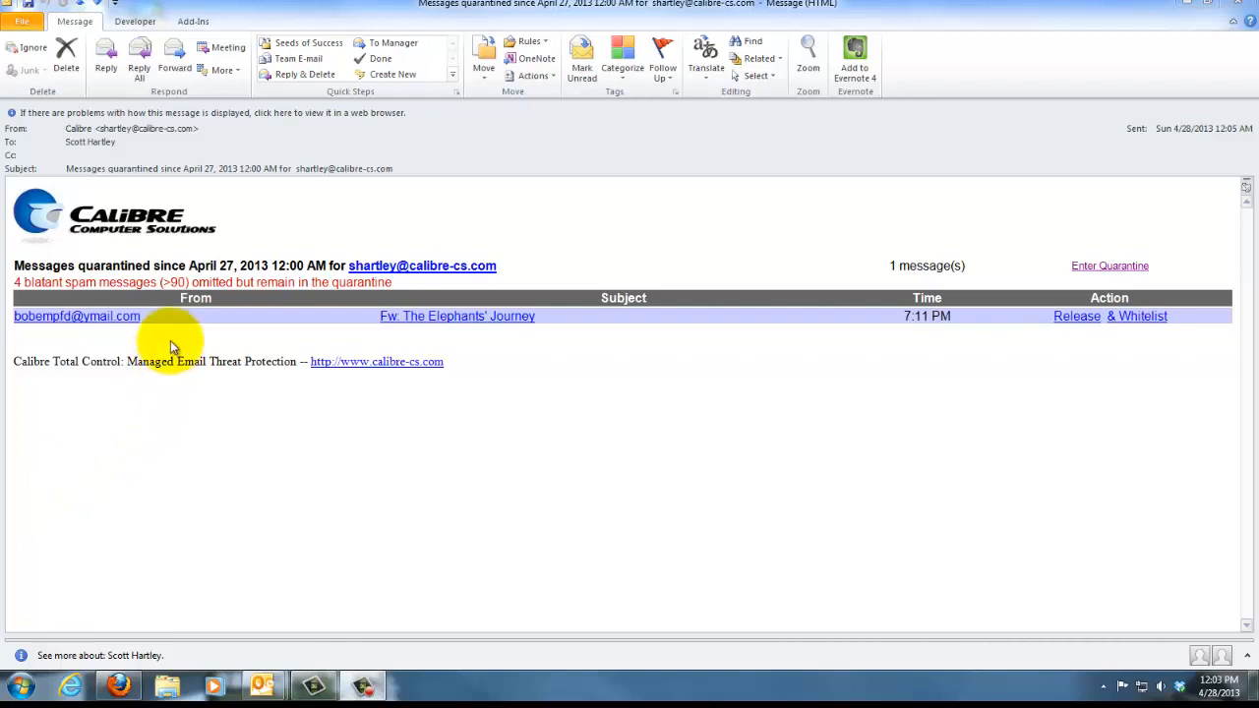
pyautogui.moveTo(482, 319)
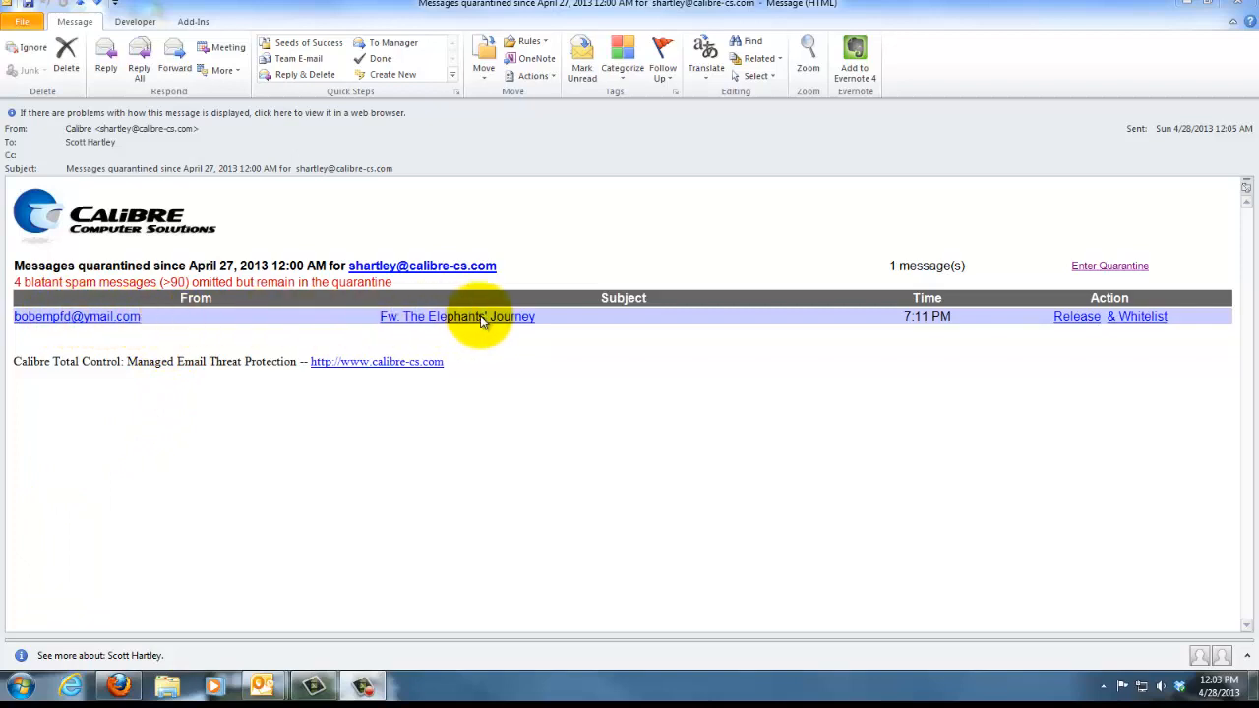
pyautogui.moveTo(1033, 331)
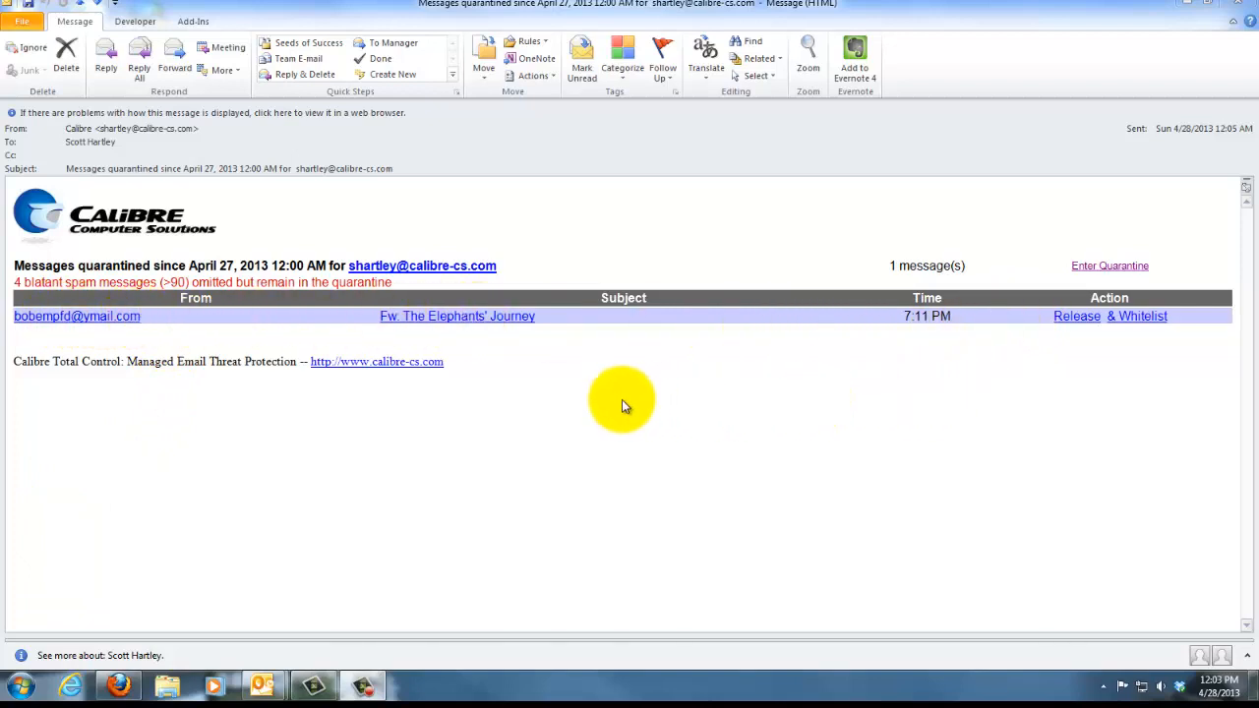
pyautogui.moveTo(278, 352)
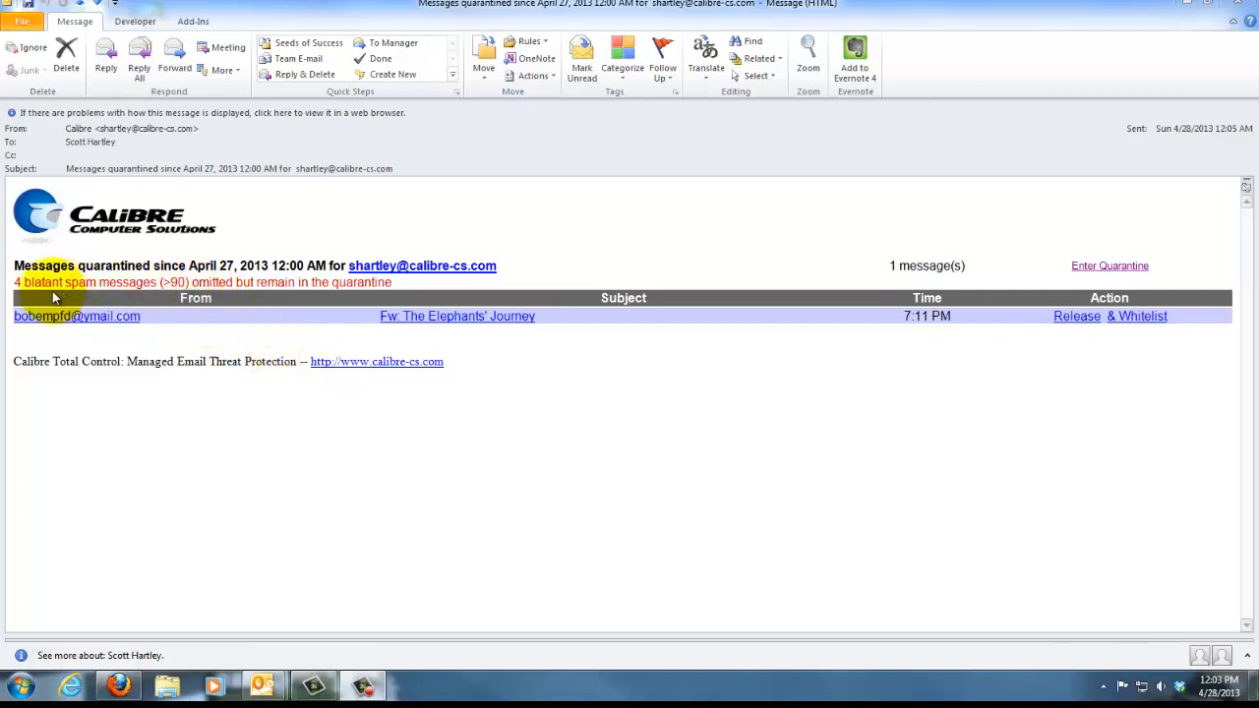
pyautogui.moveTo(81, 329)
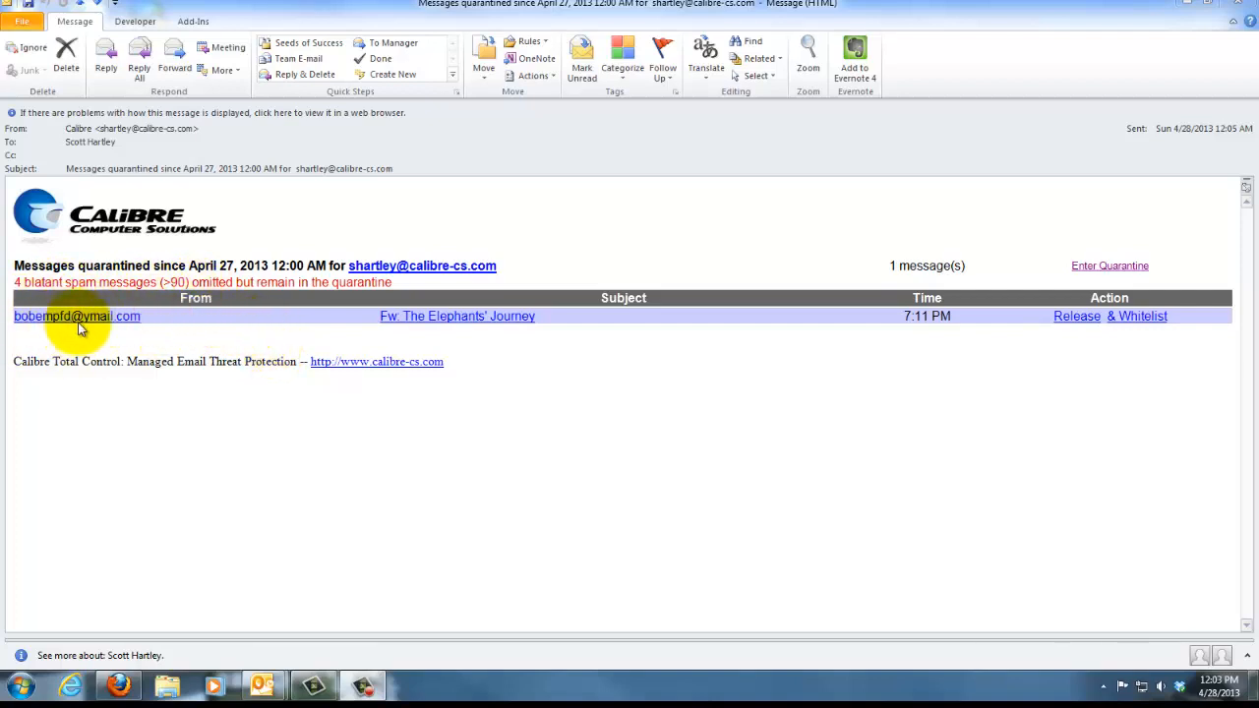
pyautogui.moveTo(512, 349)
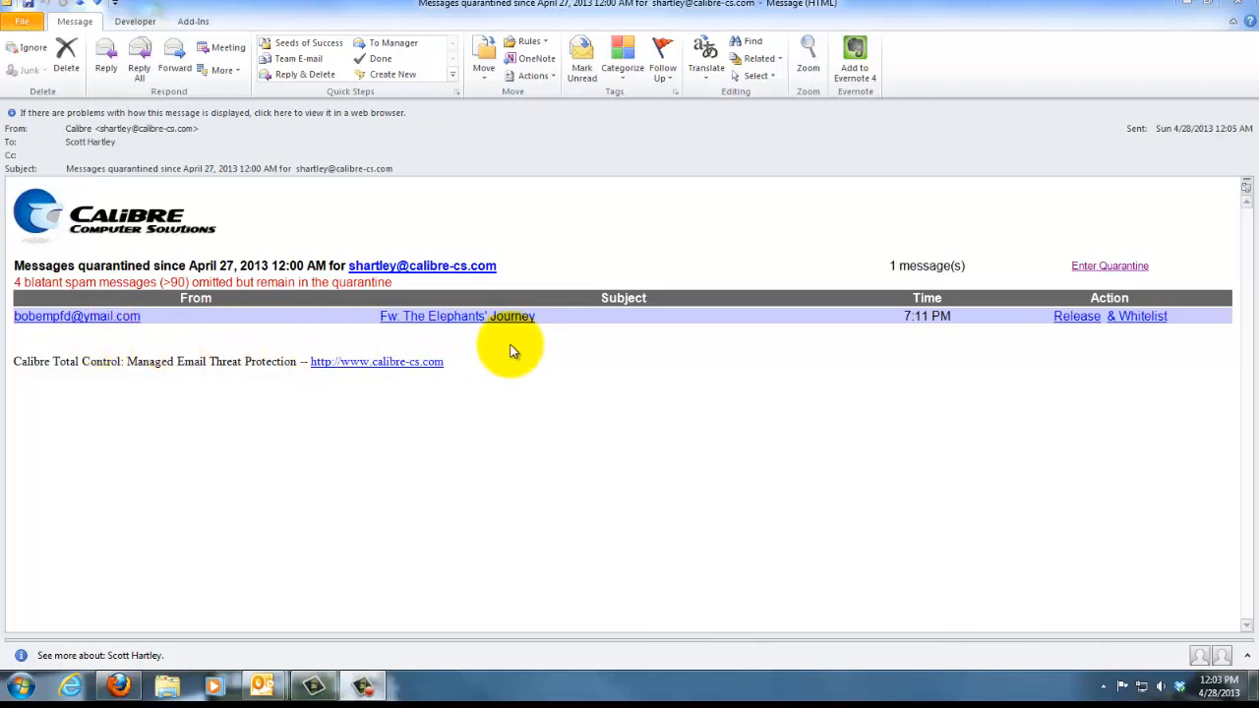
pyautogui.moveTo(472, 318)
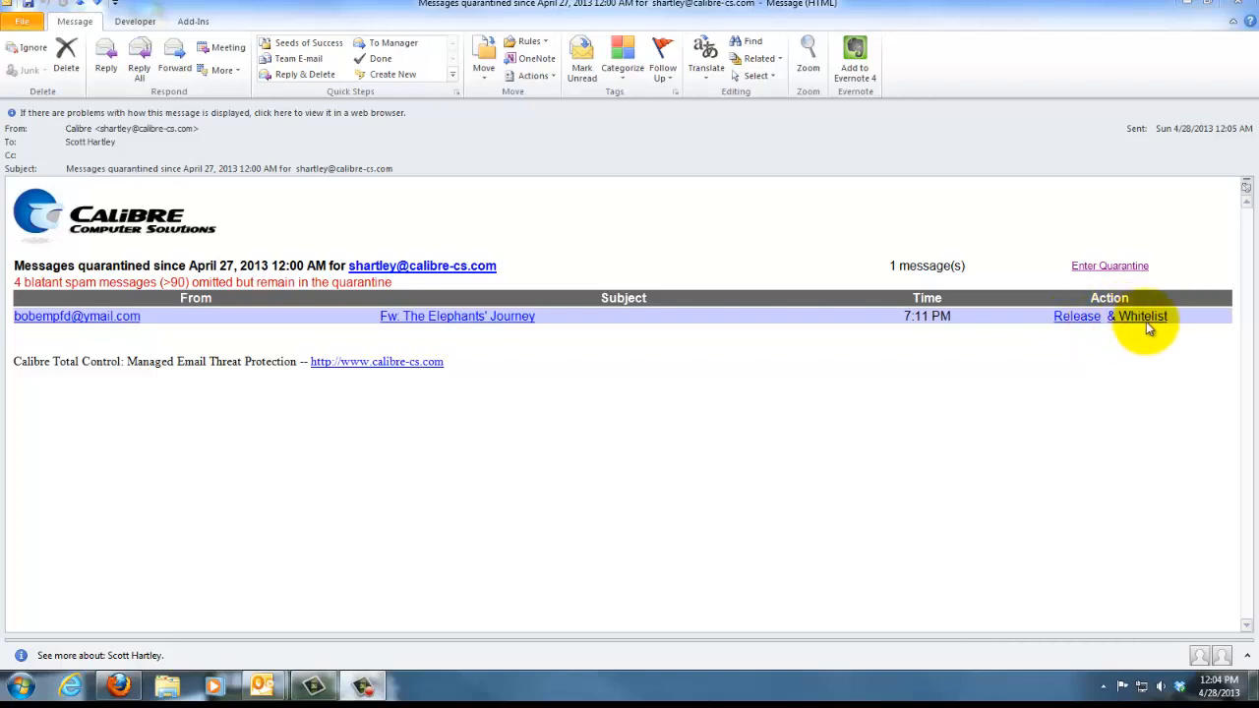
pyautogui.moveTo(538, 334)
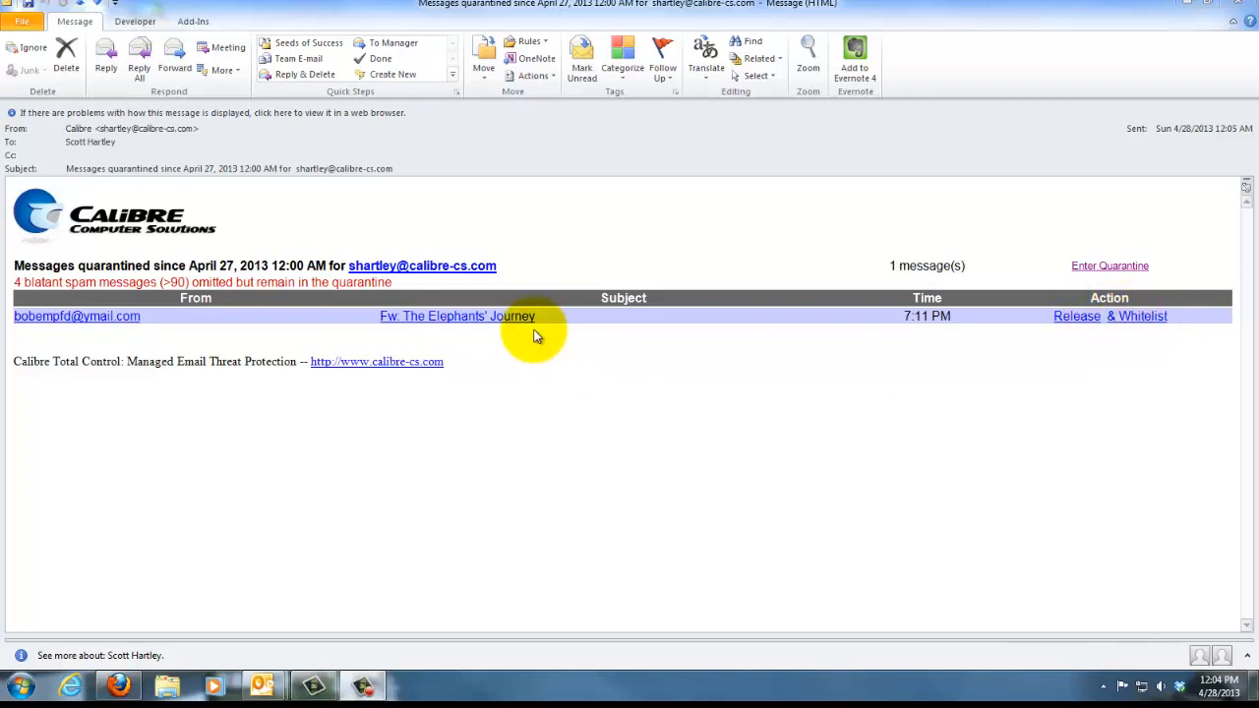
pyautogui.moveTo(522, 334)
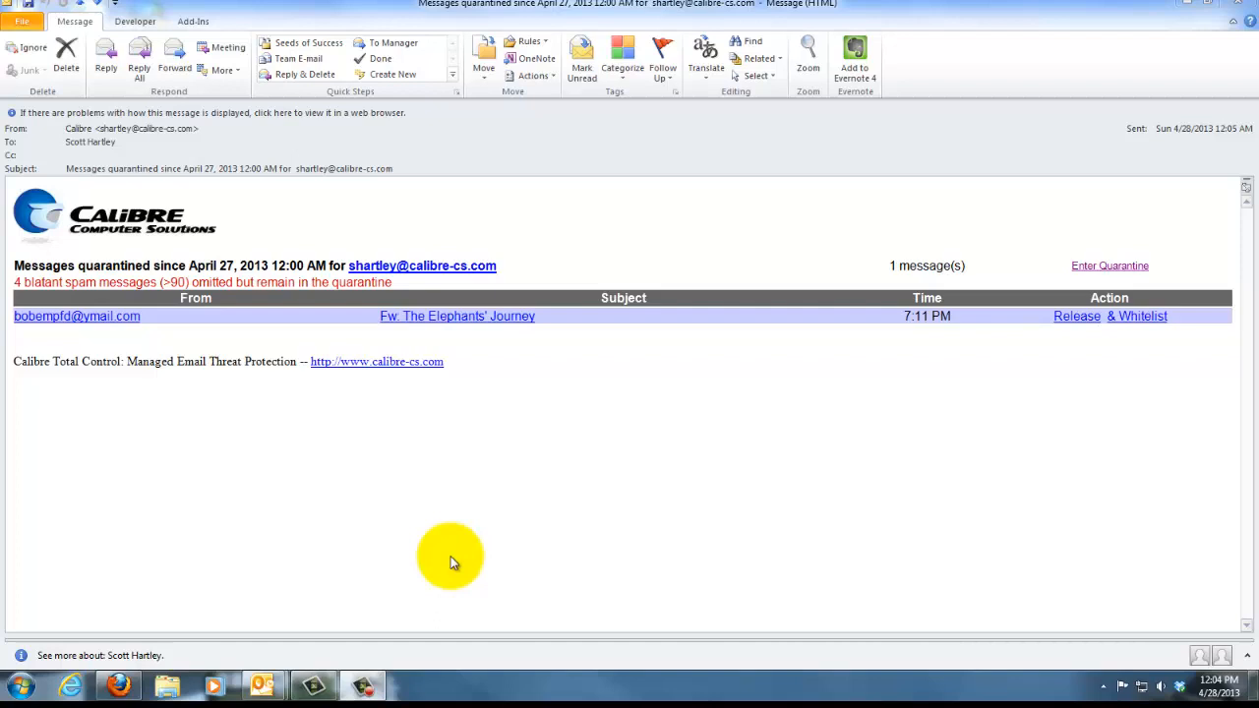
pyautogui.moveTo(225, 367)
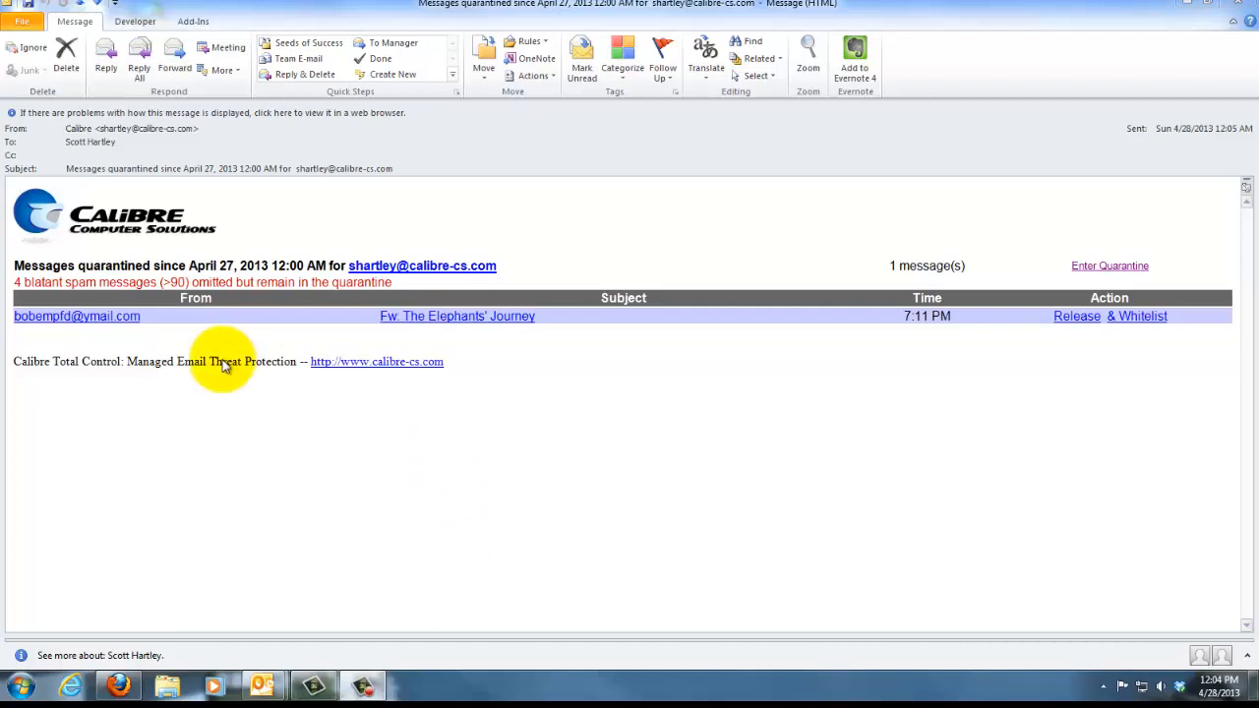
pyautogui.moveTo(218, 349)
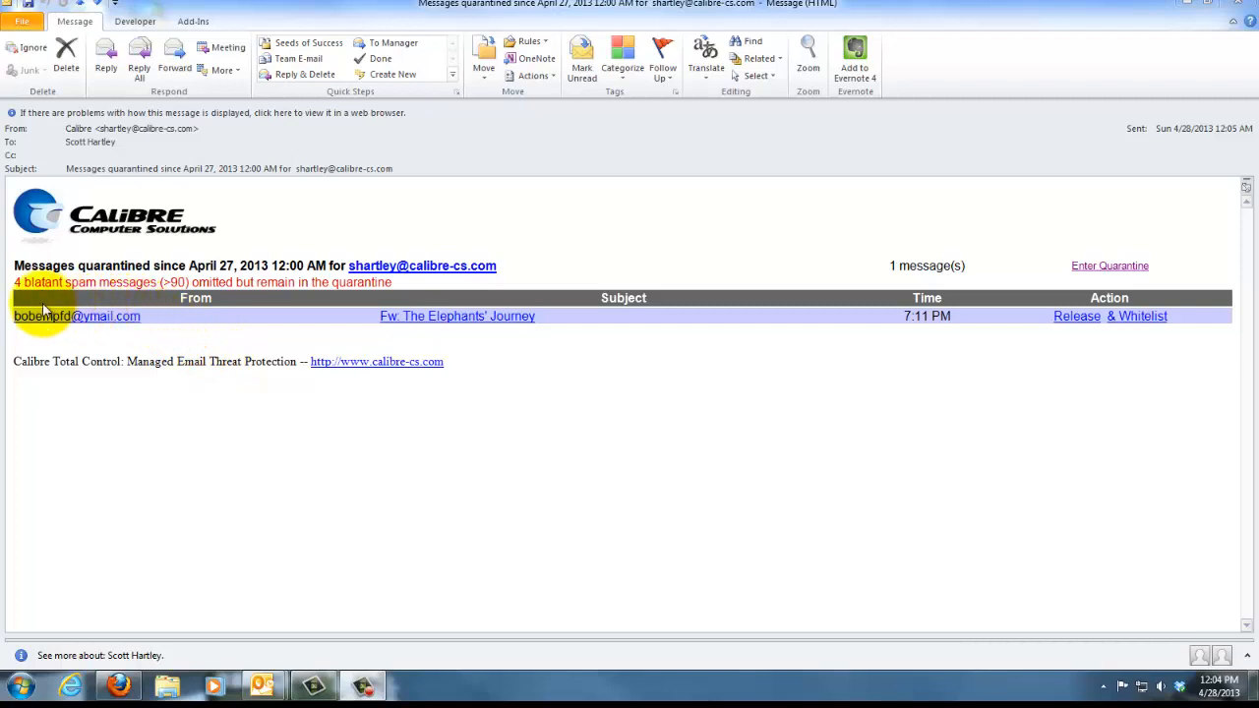
pyautogui.moveTo(477, 332)
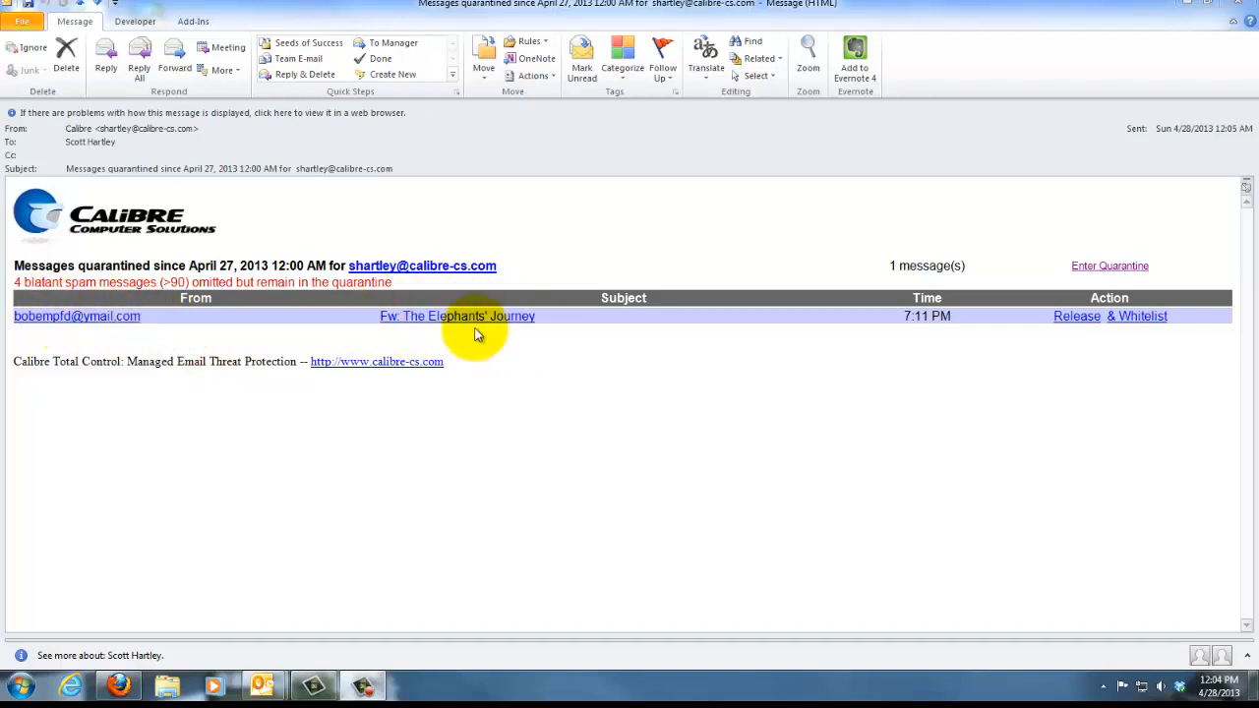
pyautogui.moveTo(843, 351)
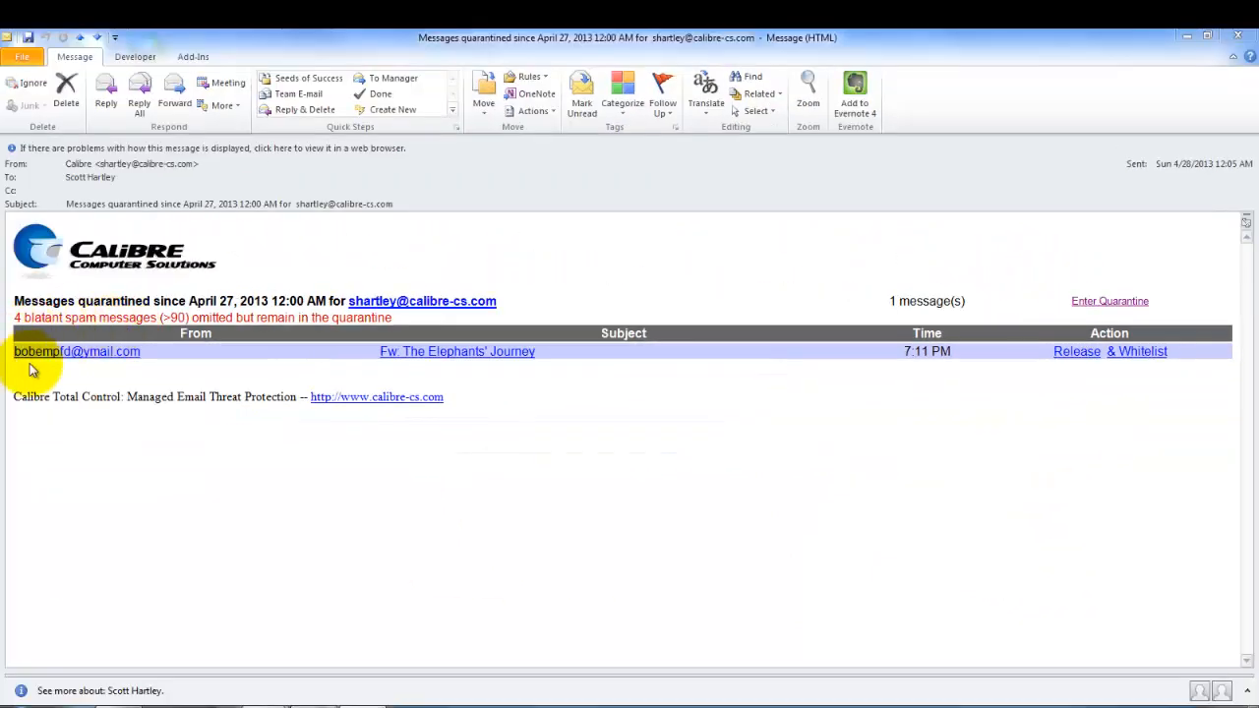
pyautogui.moveTo(961, 374)
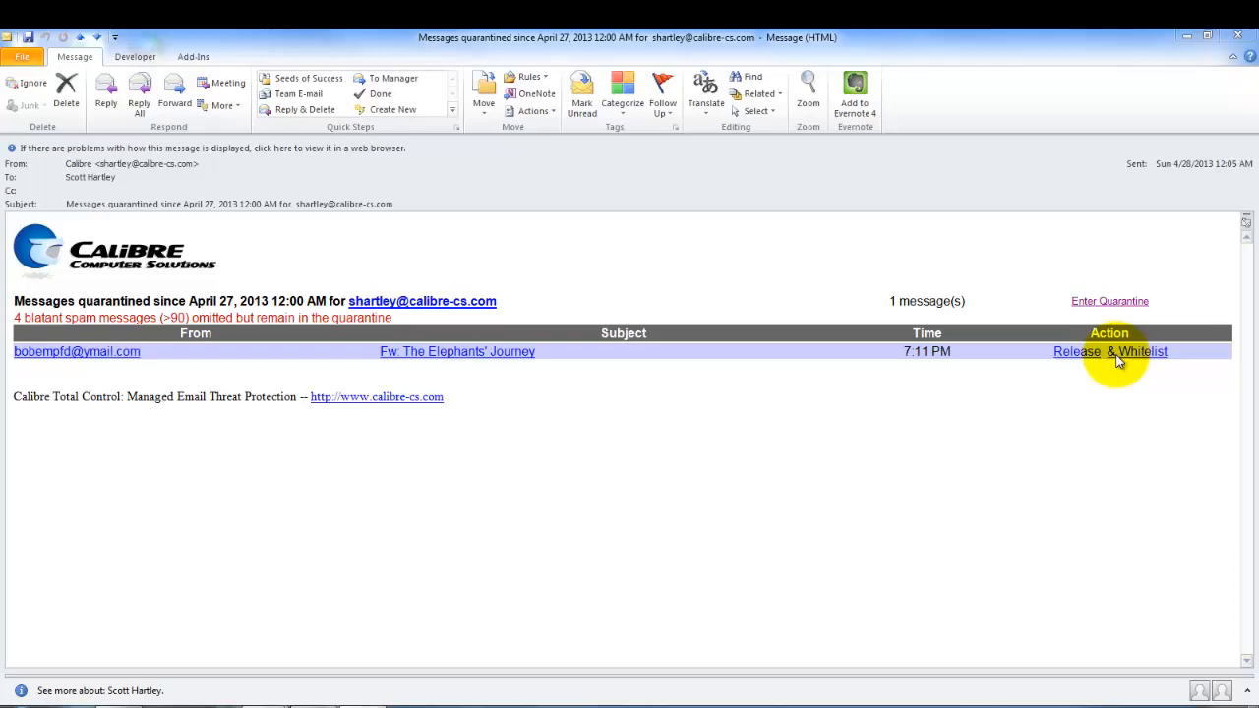
pyautogui.moveTo(246, 699)
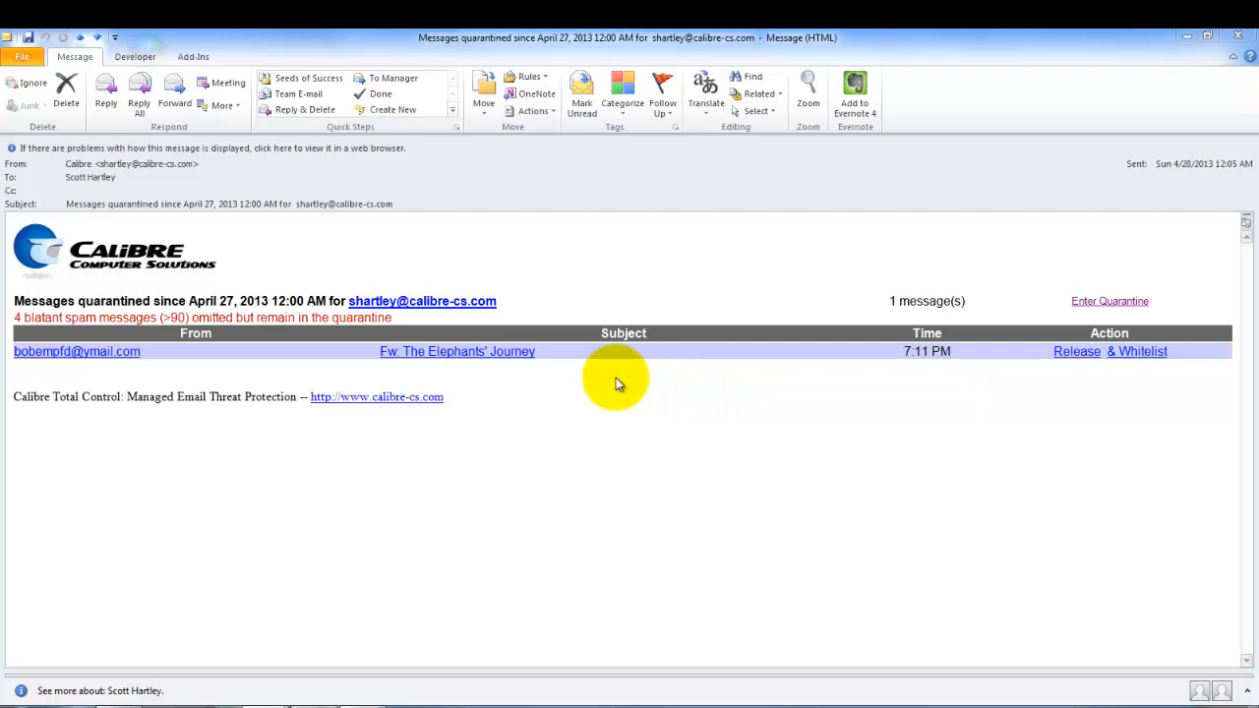
pyautogui.moveTo(376, 317)
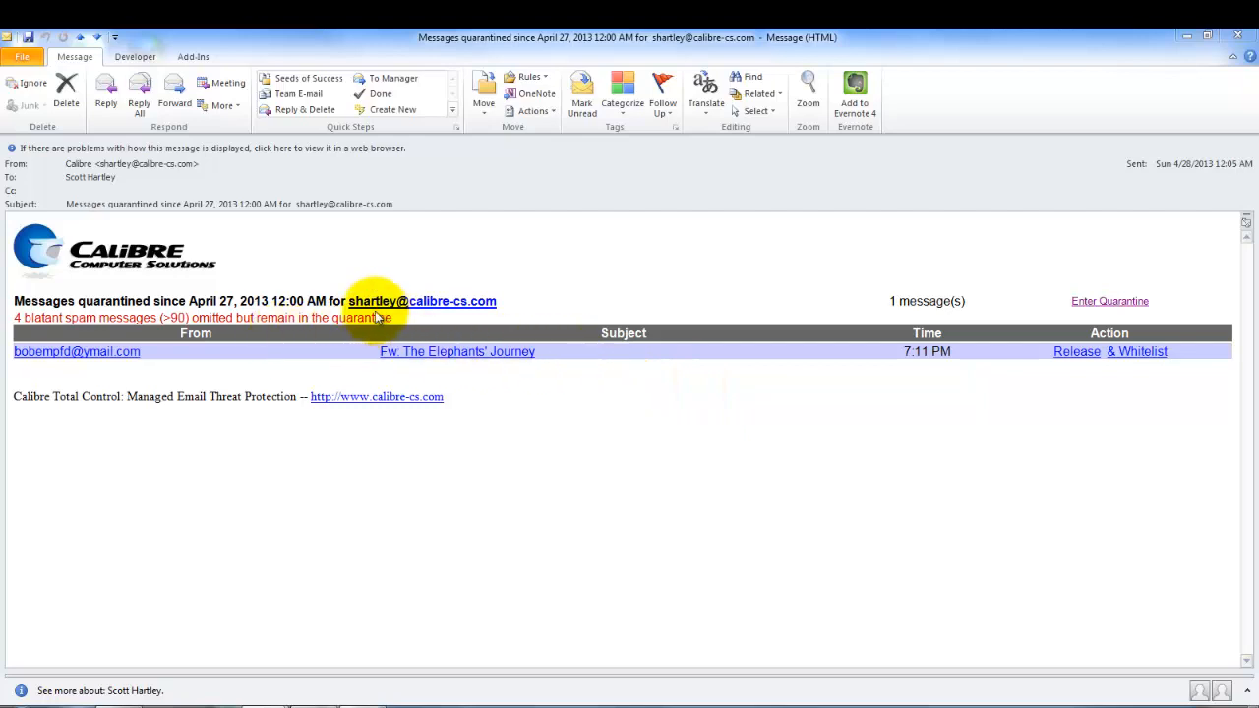
pyautogui.moveTo(48, 332)
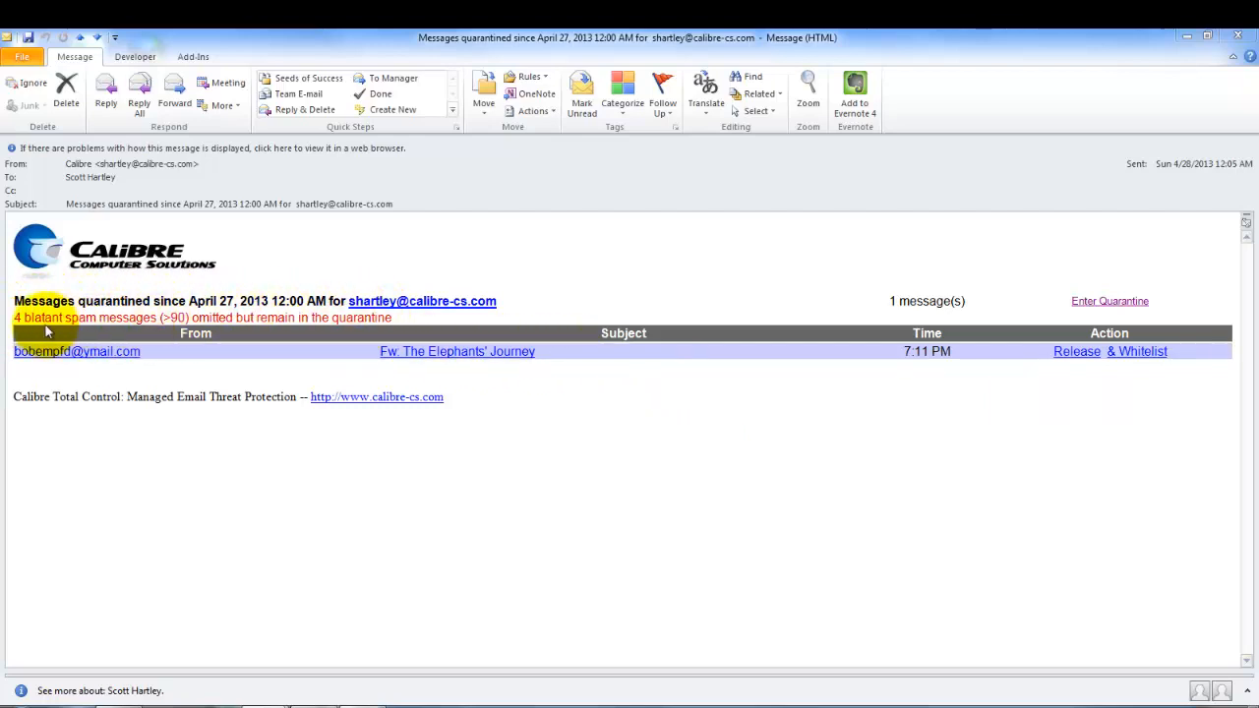
pyautogui.moveTo(133, 331)
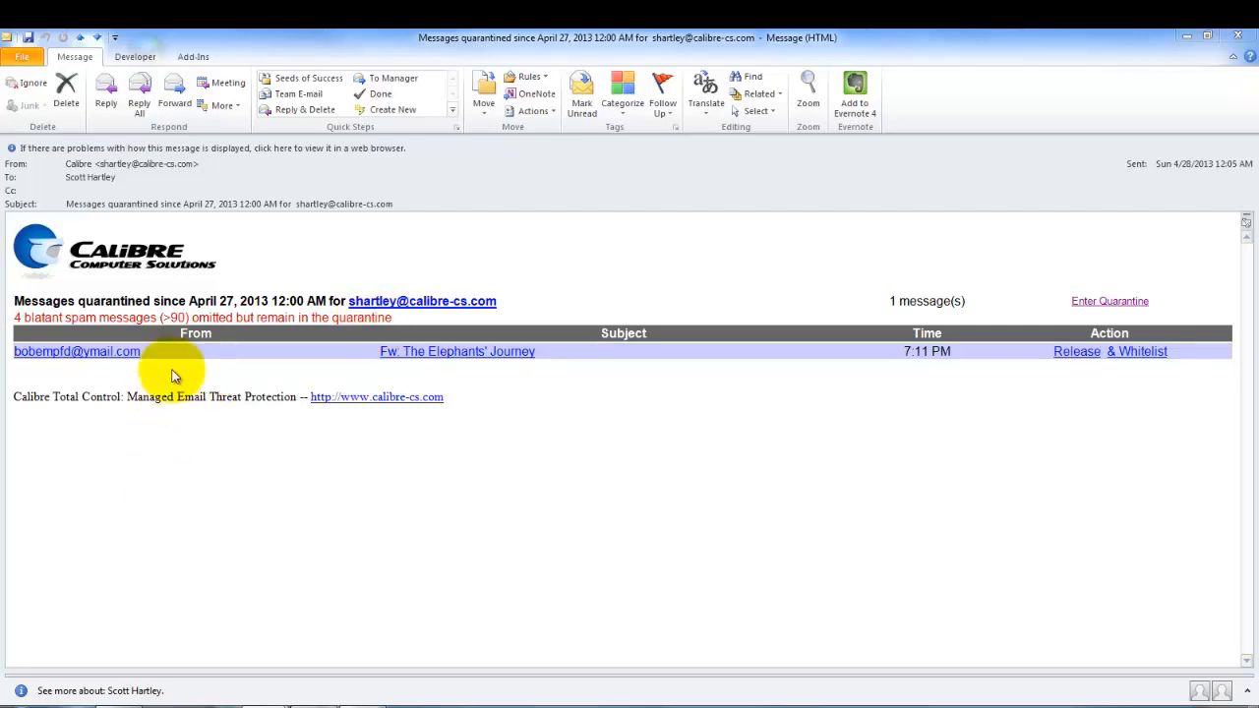
pyautogui.moveTo(501, 384)
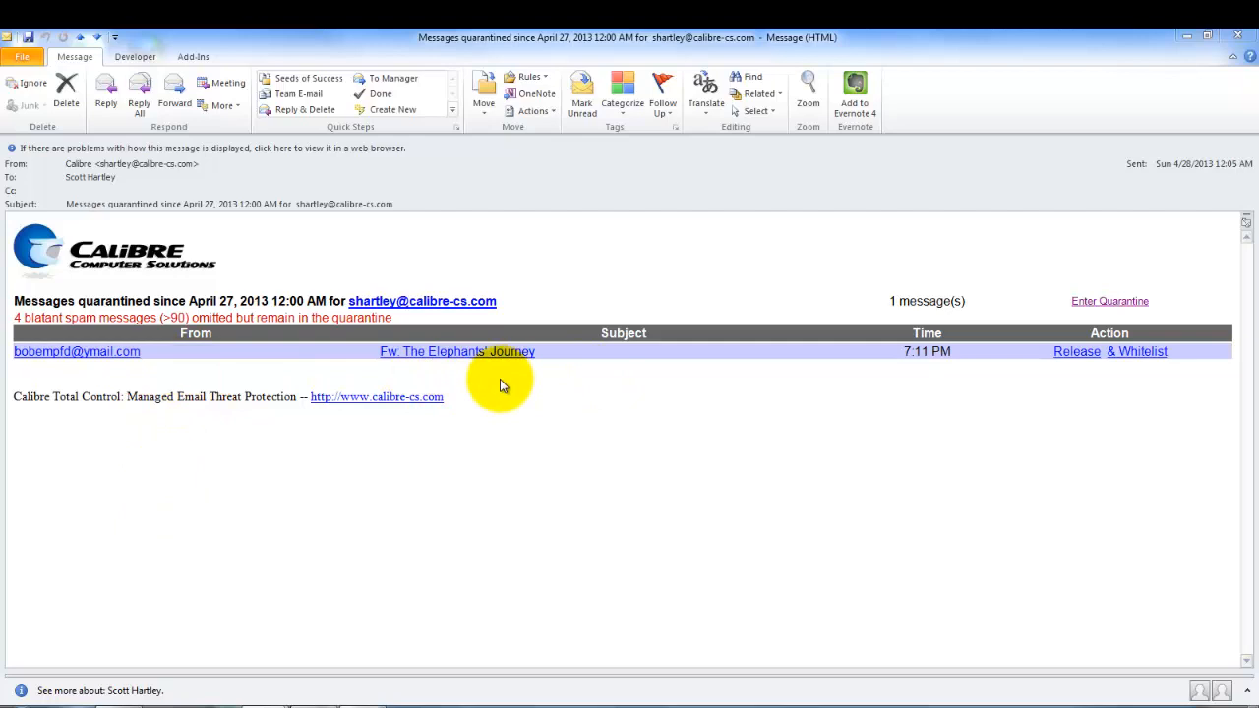
pyautogui.moveTo(59, 328)
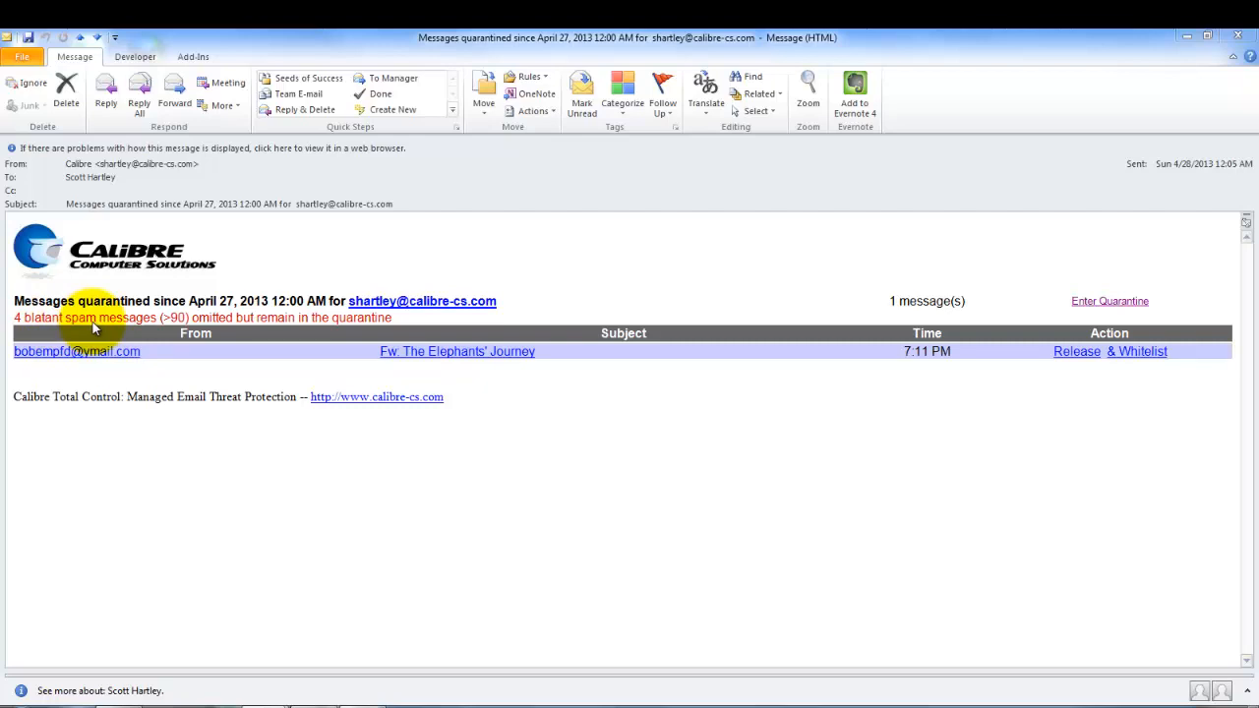
pyautogui.moveTo(126, 364)
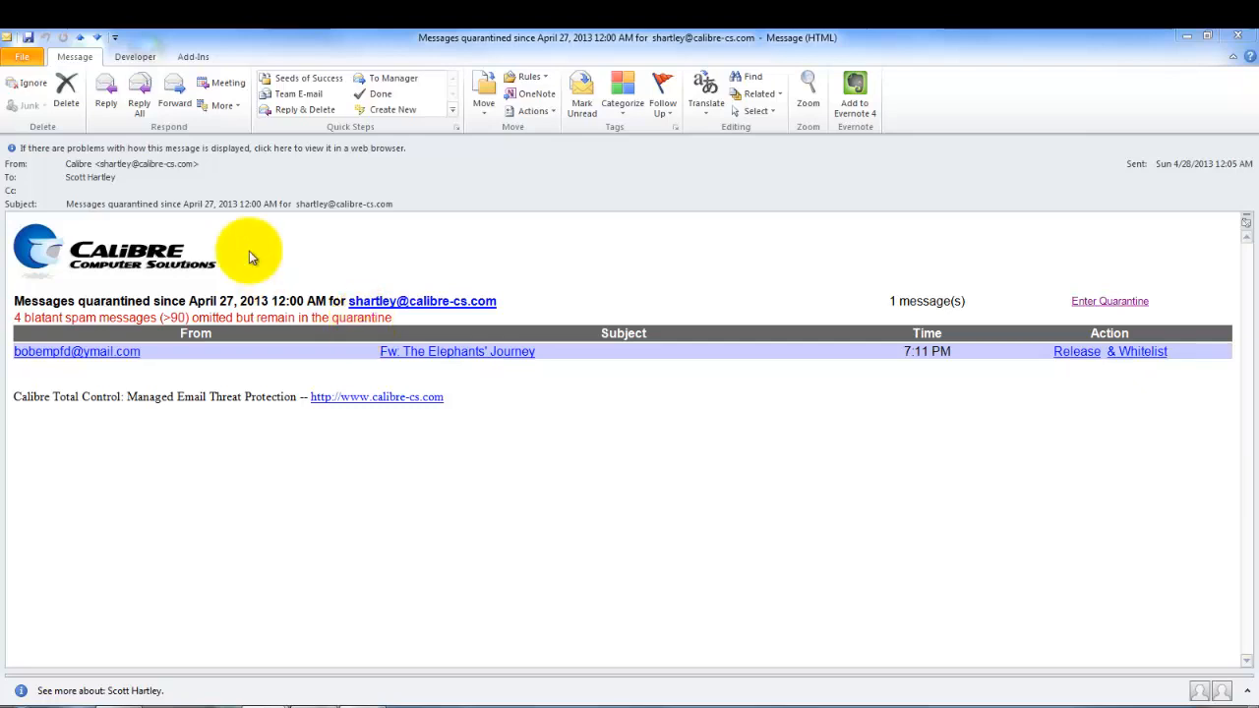
pyautogui.moveTo(161, 367)
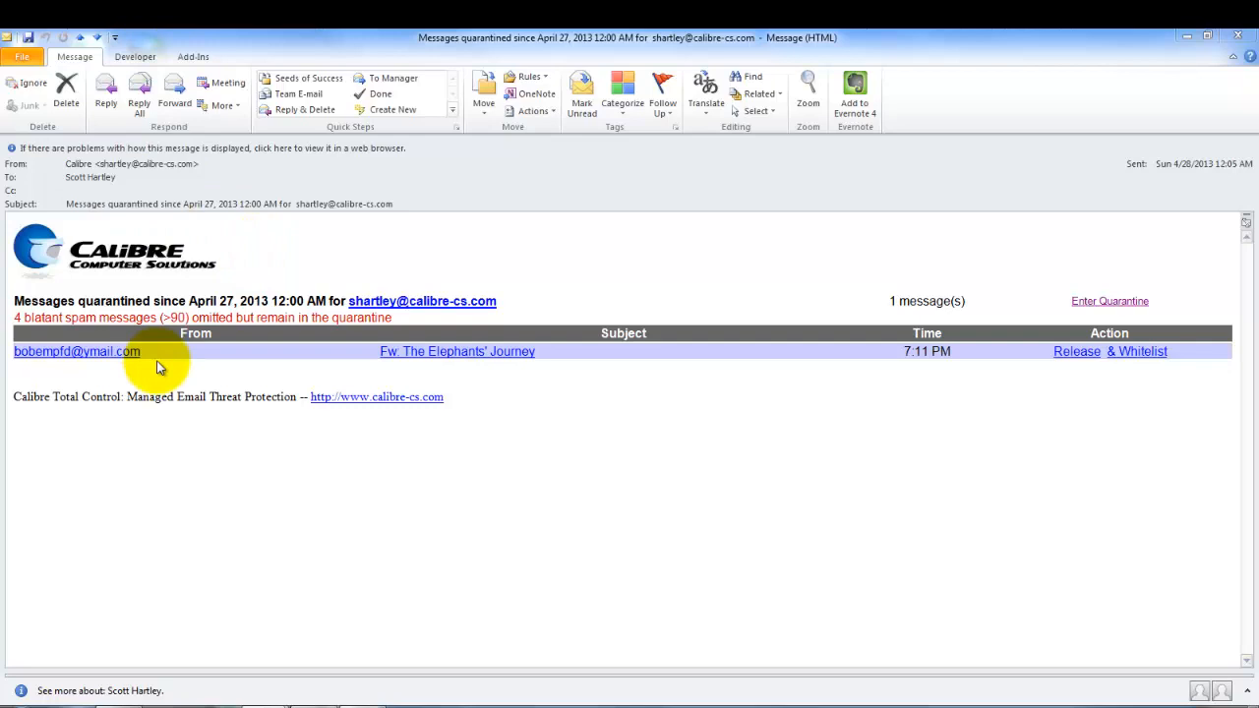
pyautogui.moveTo(718, 276)
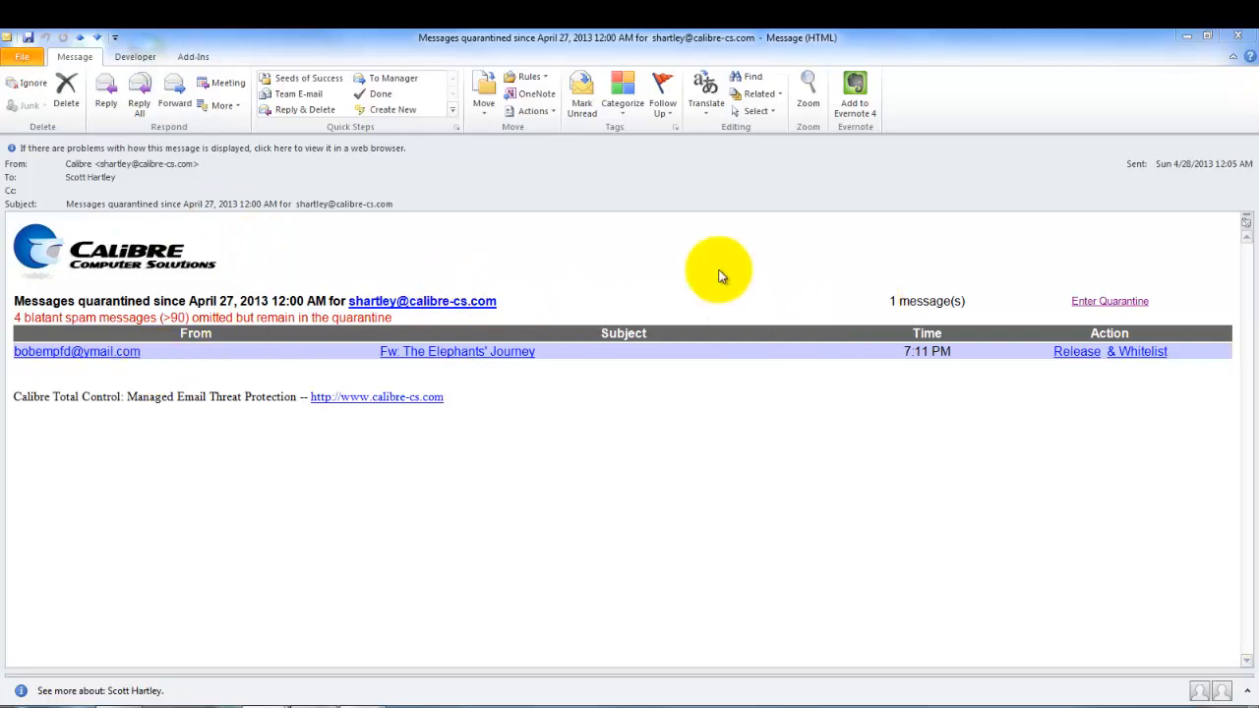
pyautogui.moveTo(492, 228)
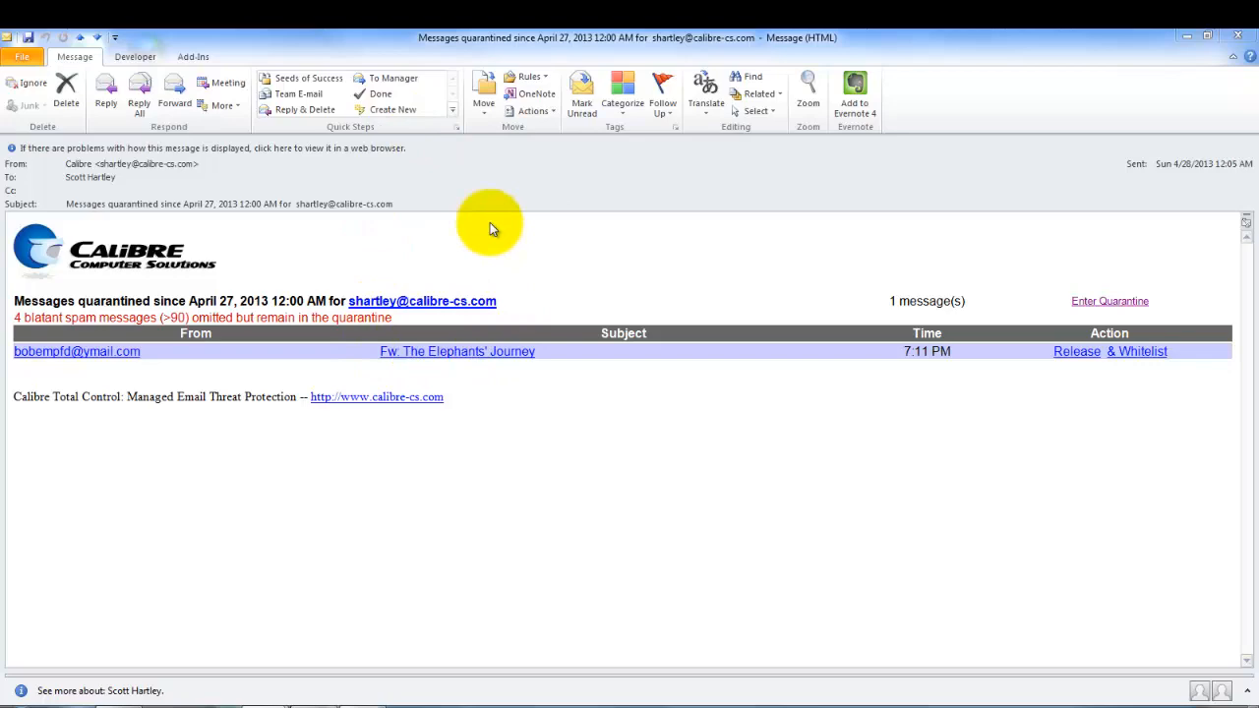
pyautogui.moveTo(347, 341)
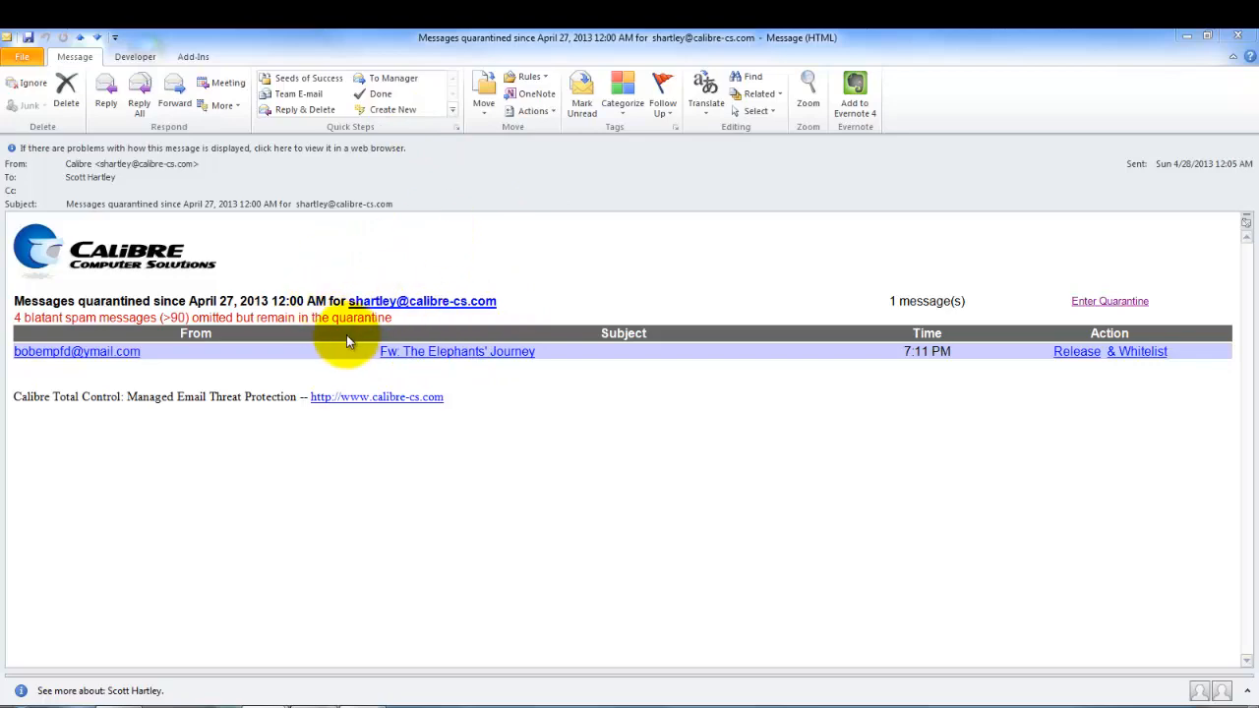
pyautogui.moveTo(1220, 308)
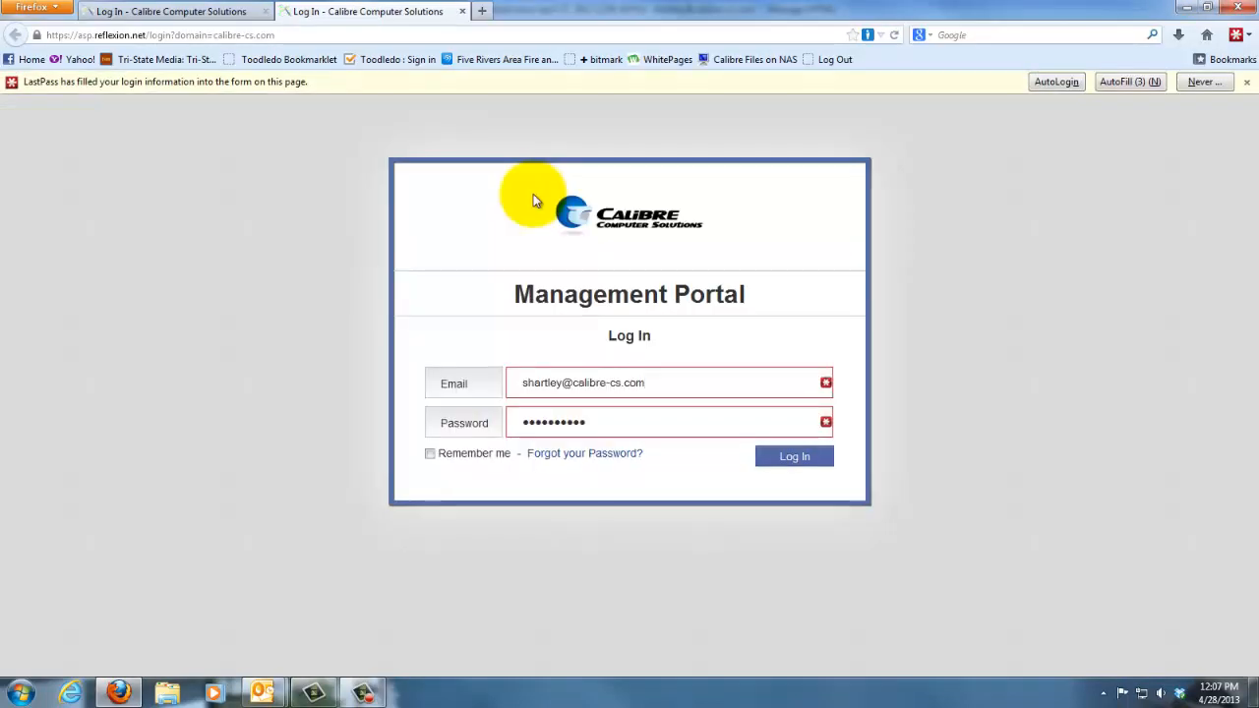
pyautogui.moveTo(713, 296)
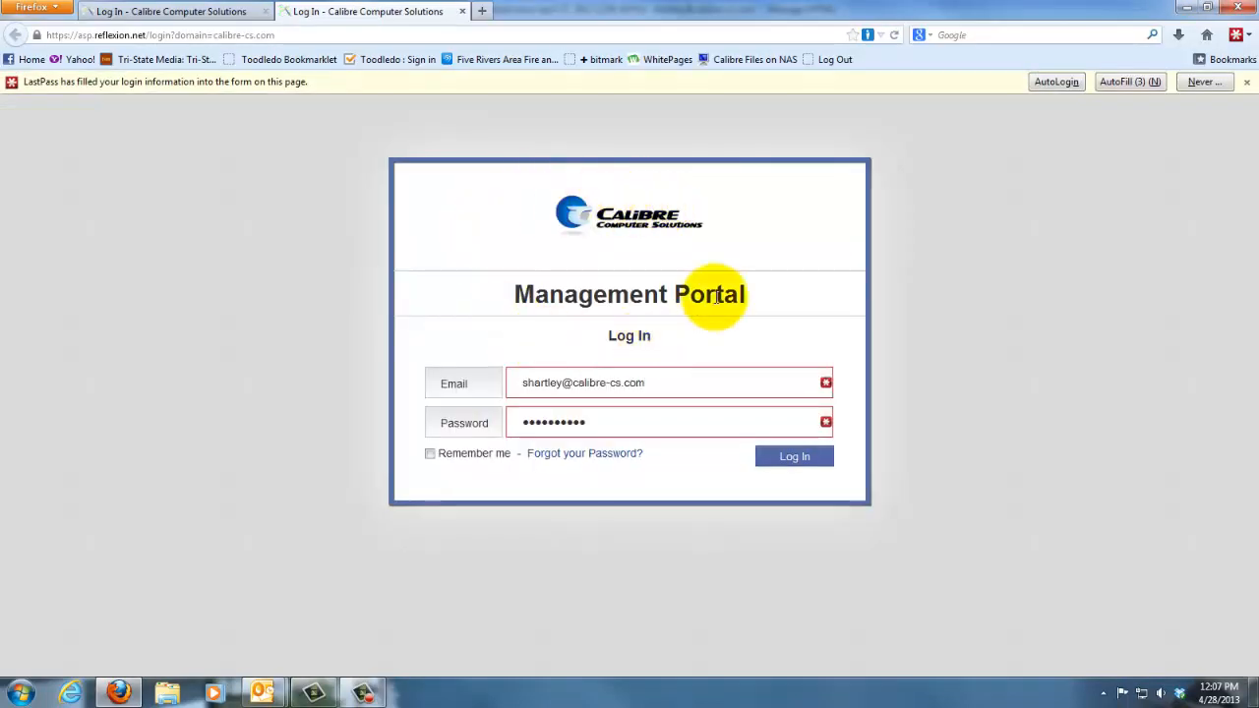
# Submit the Management Portal login using the LastPass-filled email and password
pyautogui.click(669, 382)
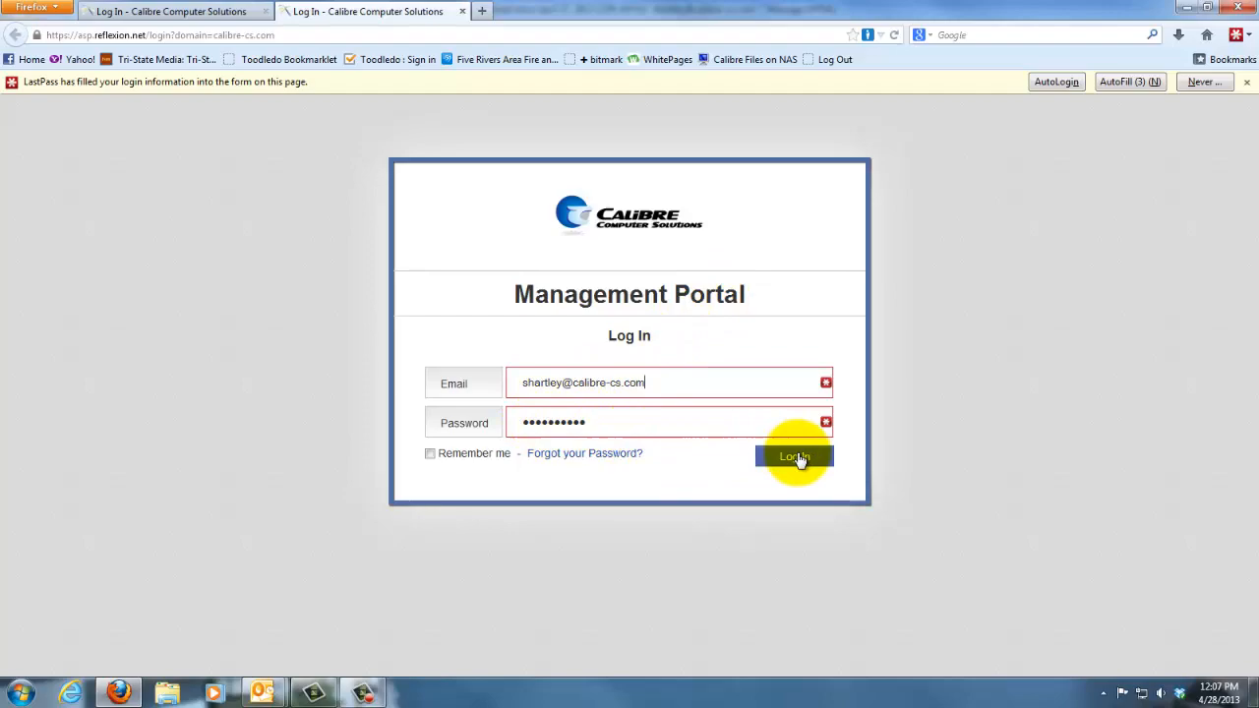
pyautogui.click(793, 456)
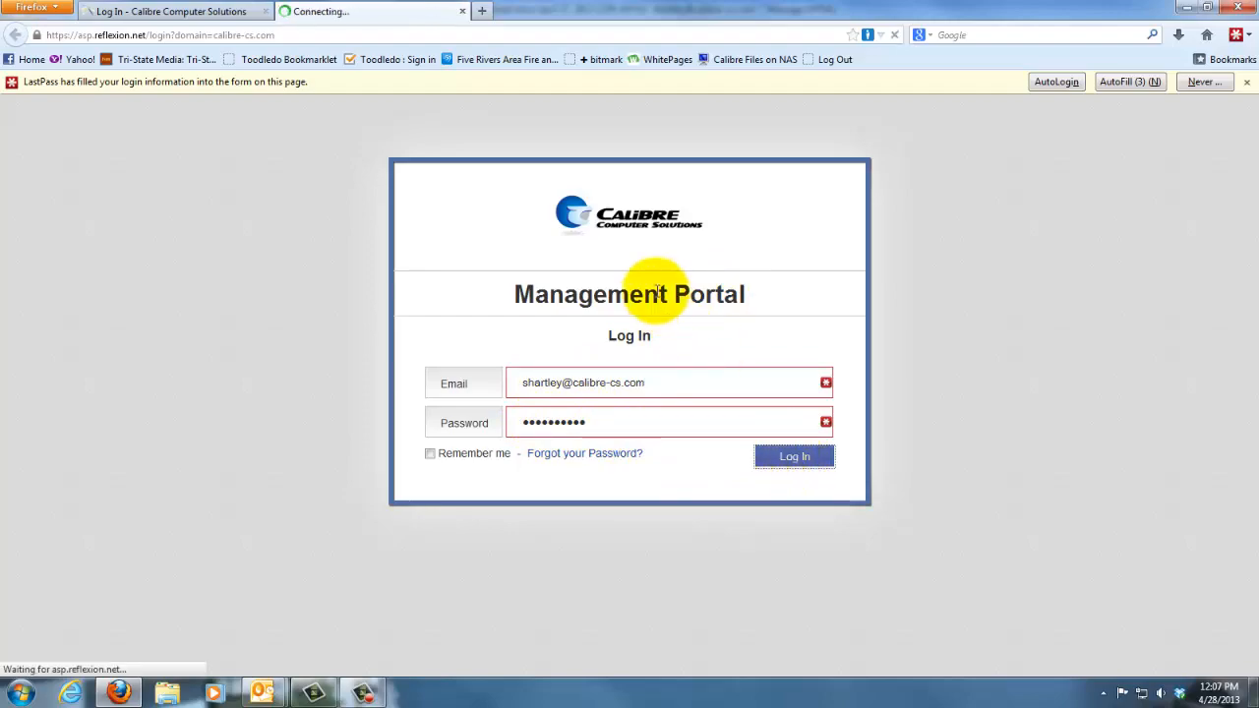
pyautogui.click(794, 455)
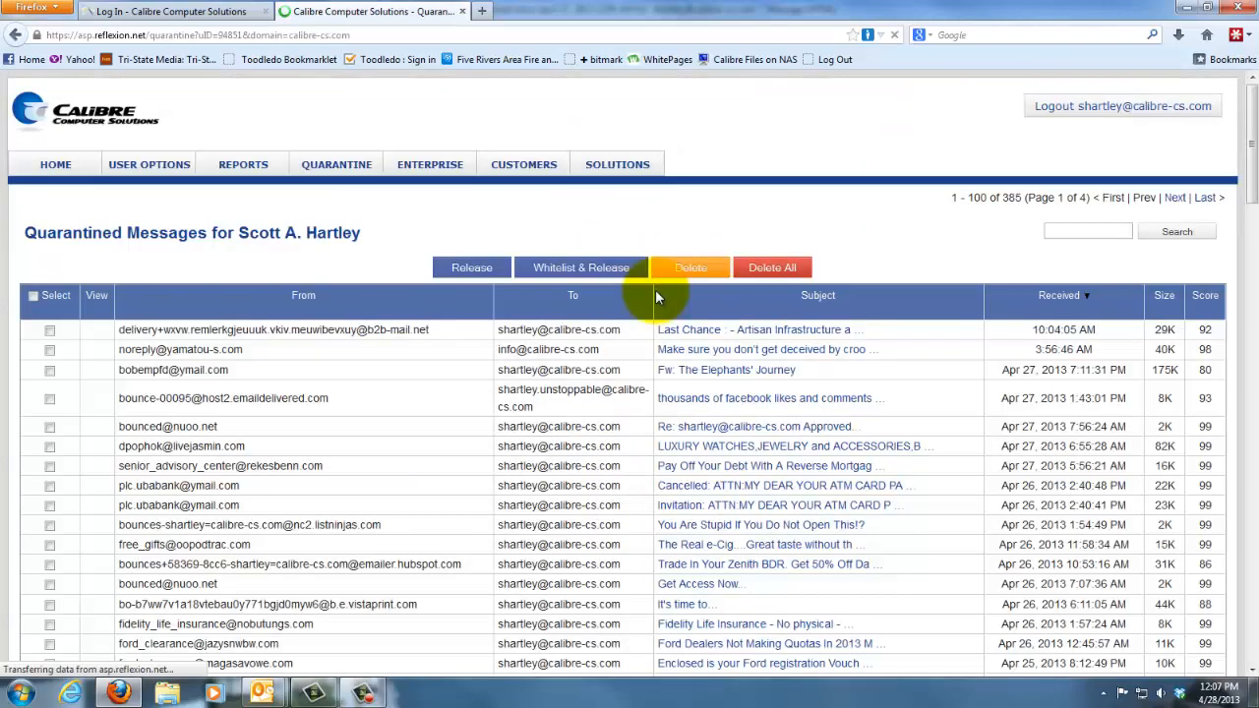
pyautogui.scroll(-3)
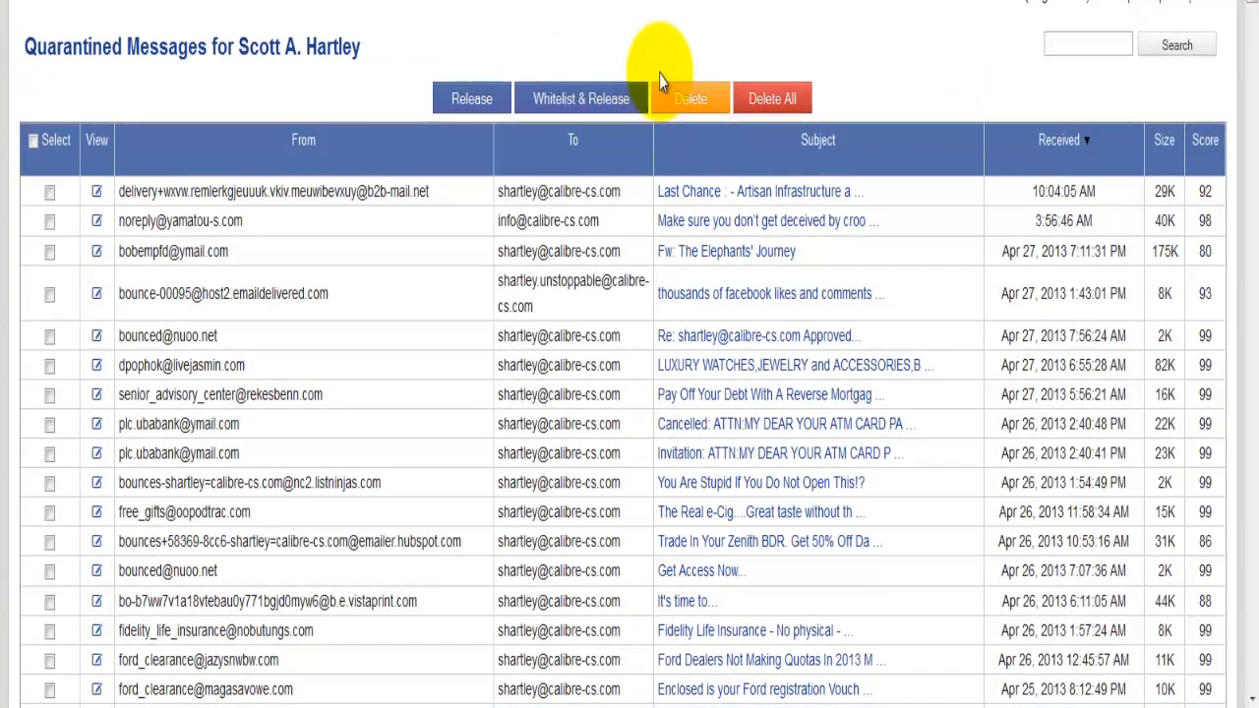
pyautogui.scroll(-3)
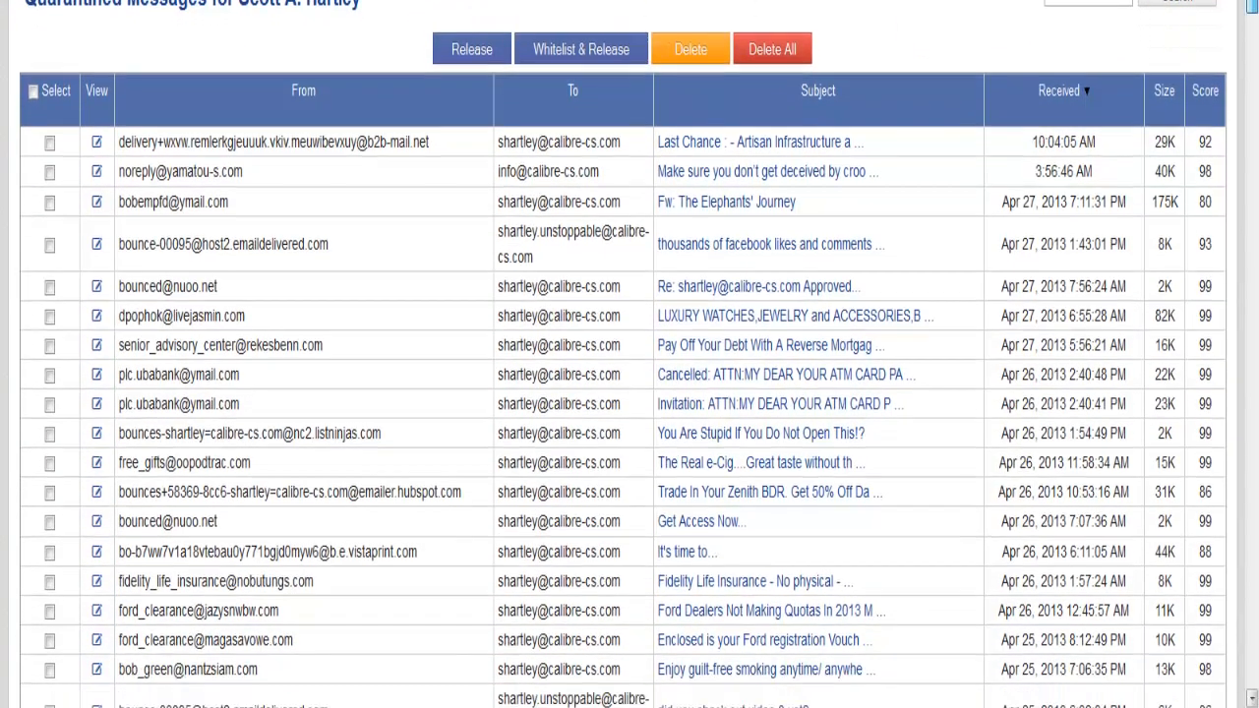
pyautogui.scroll(-3)
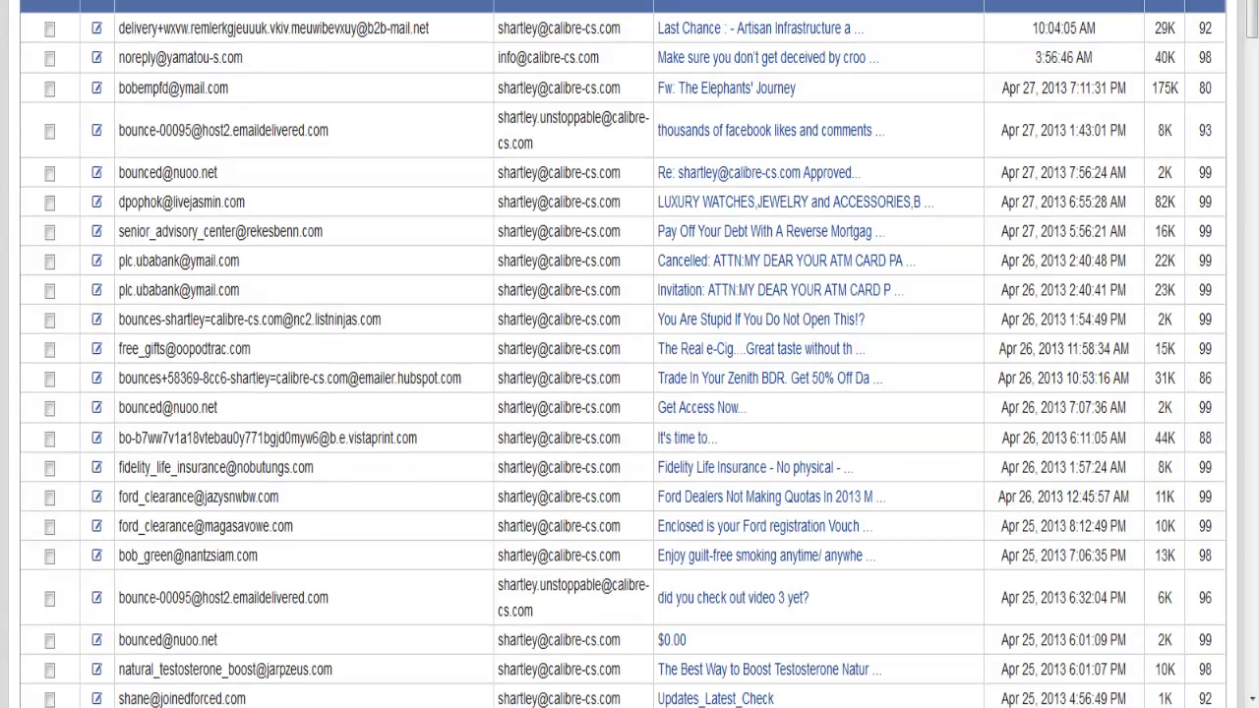
pyautogui.moveTo(836, 236)
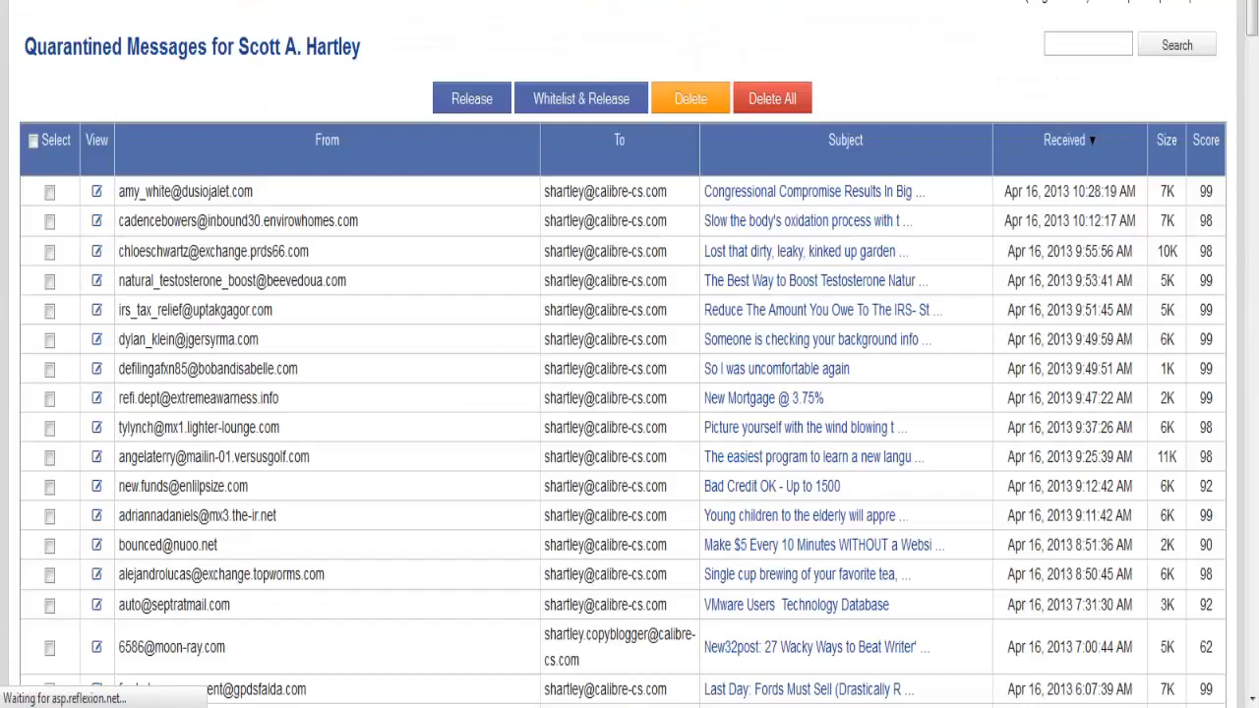
pyautogui.scroll(-3)
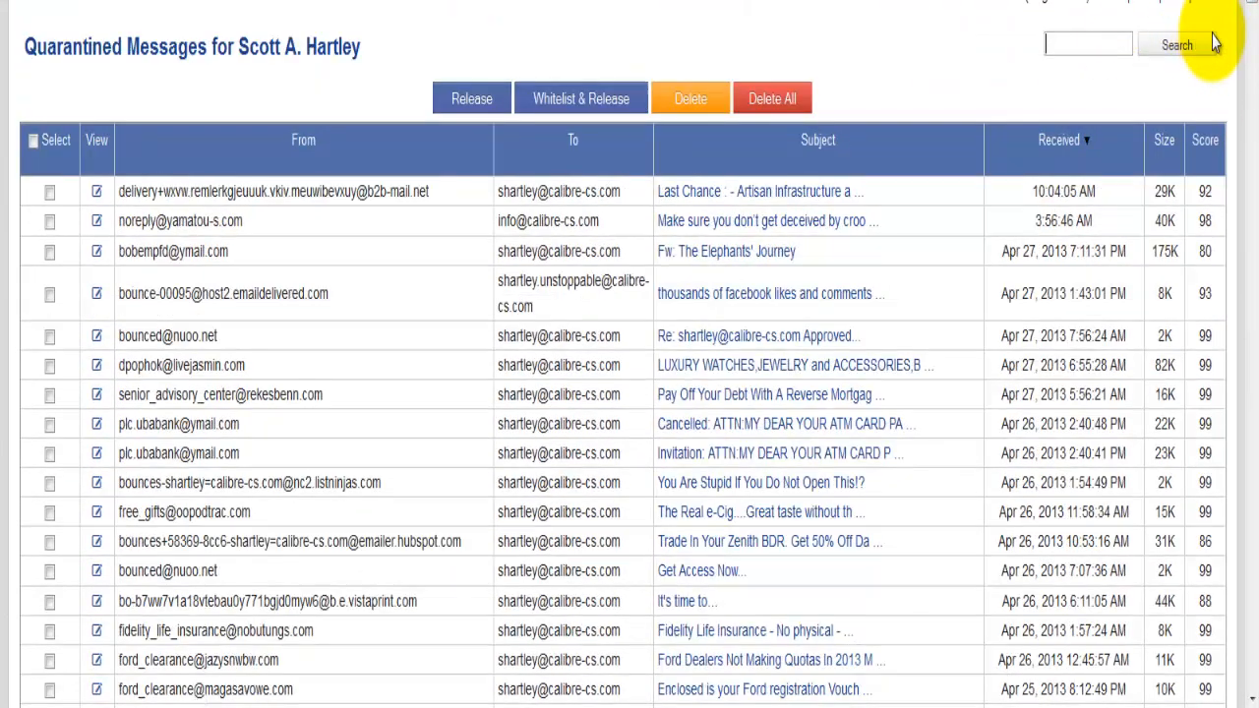
pyautogui.scroll(-3)
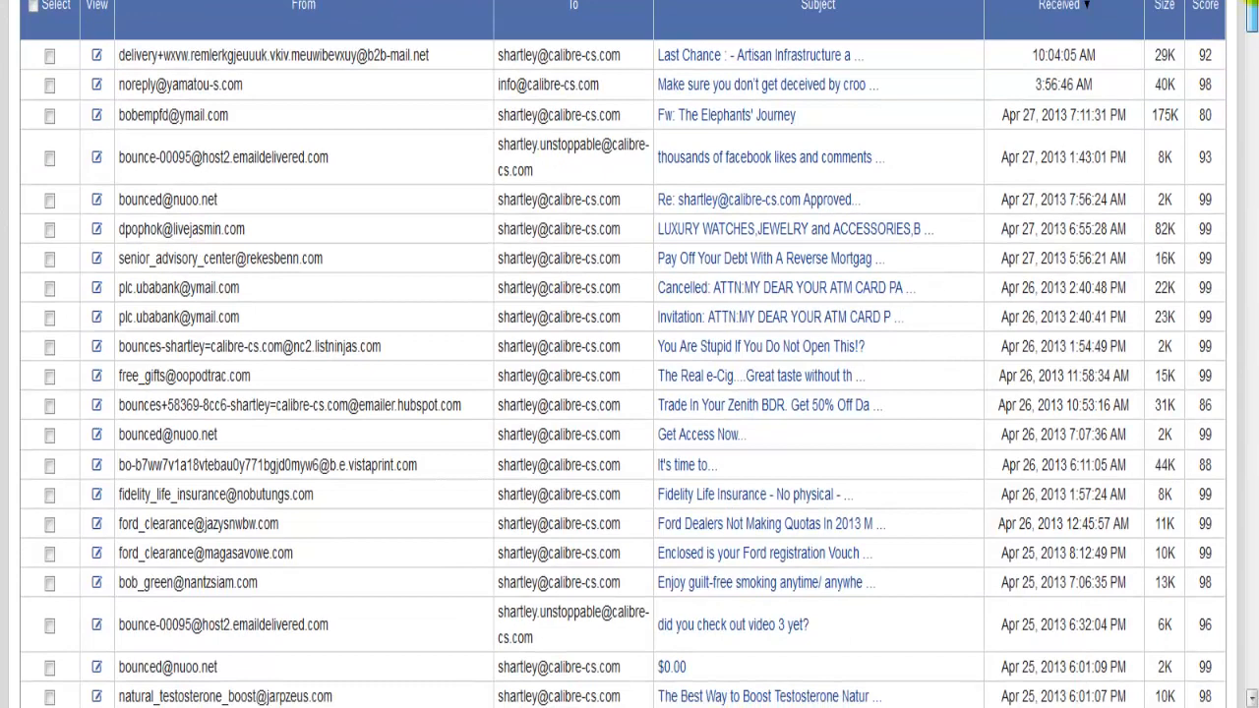
pyautogui.scroll(-3)
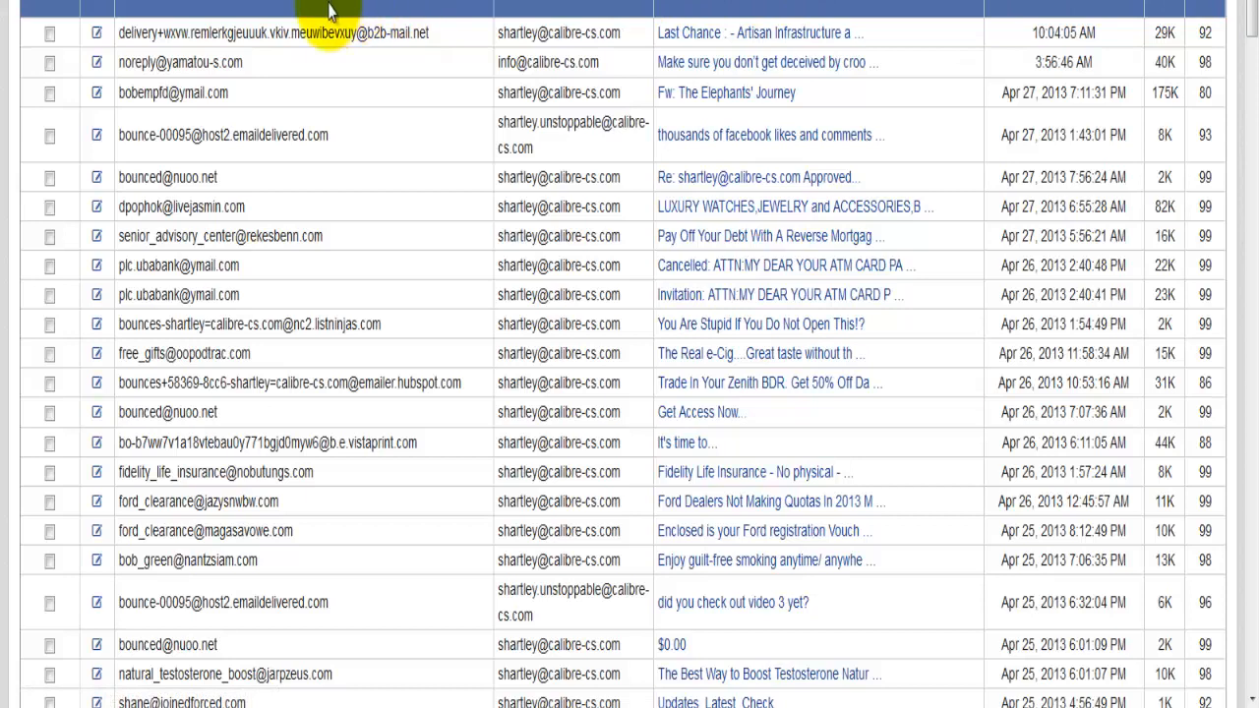
pyautogui.moveTo(345, 25)
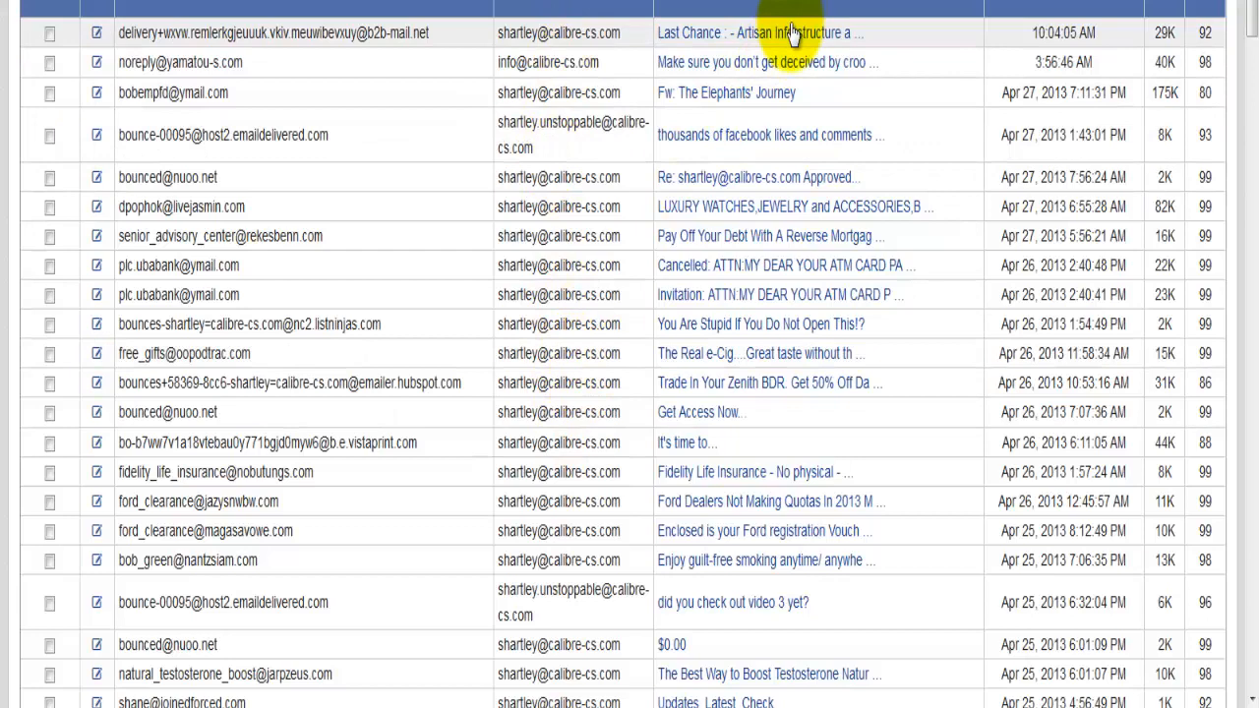
pyautogui.moveTo(1163, 49)
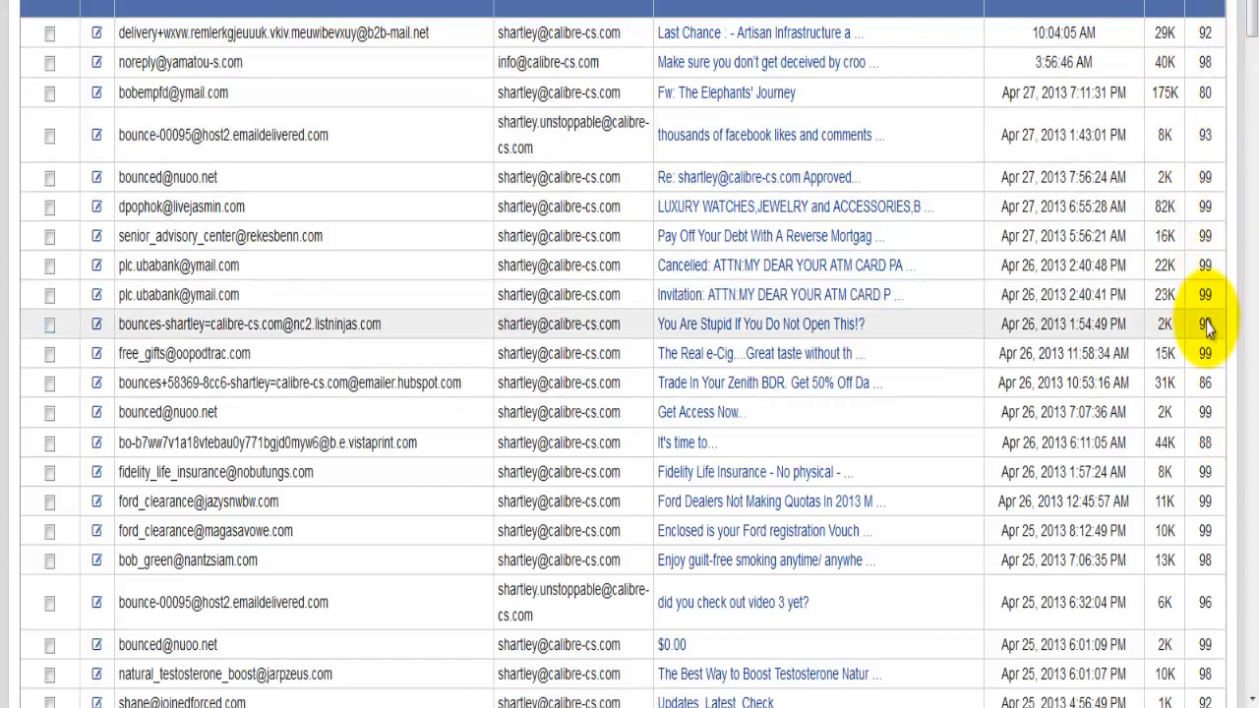
pyautogui.click(49, 323)
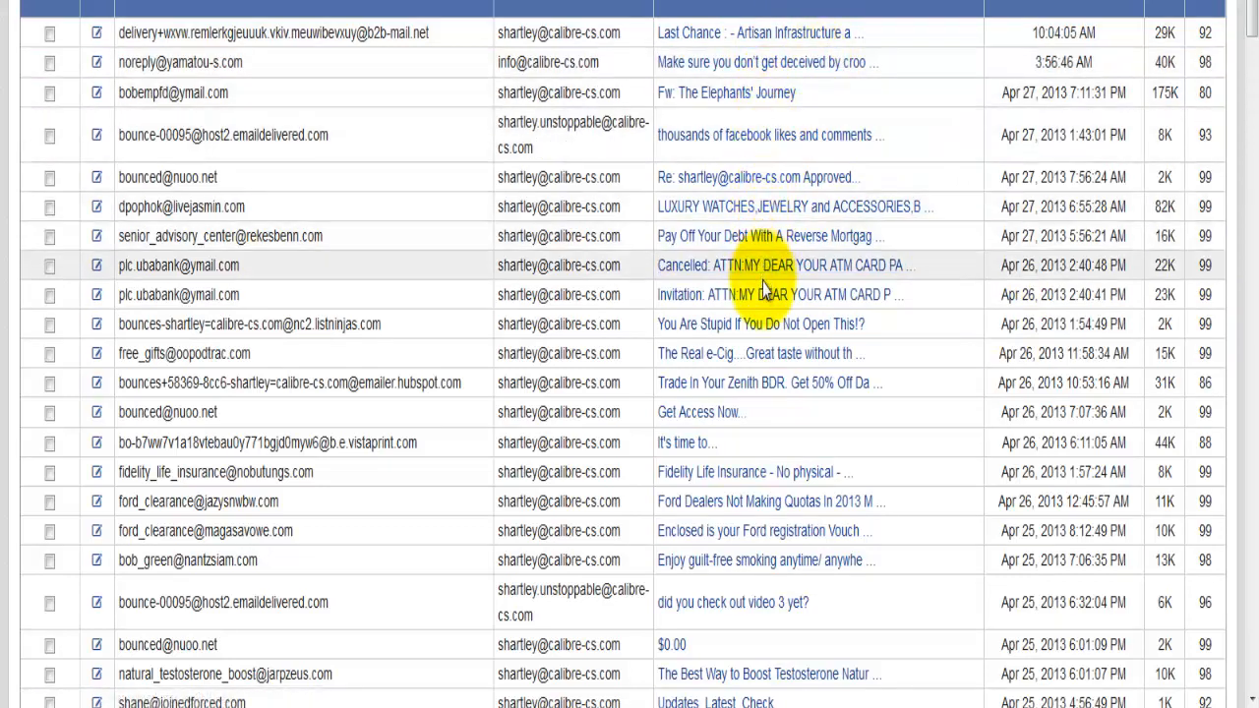
pyautogui.moveTo(763, 324)
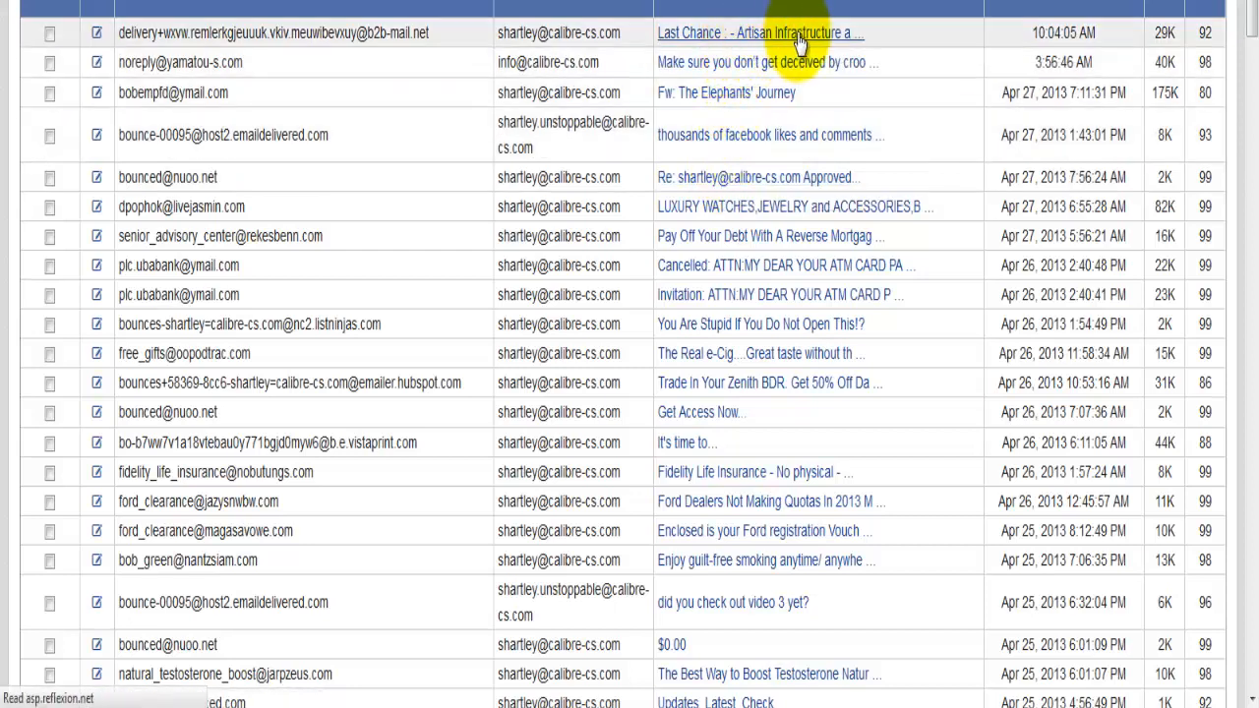
# Preview the Artisan Infrastructure 'Last Chance' webinar message and scroll through its full body
pyautogui.click(759, 33)
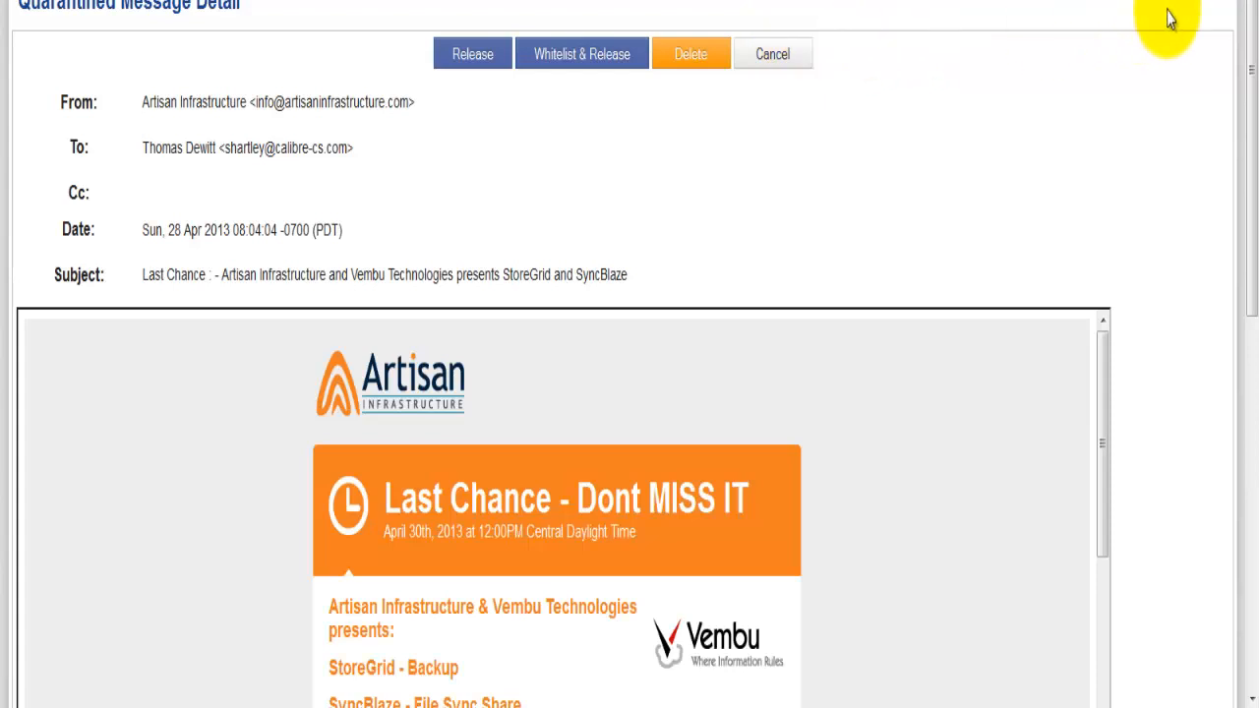
pyautogui.scroll(-3)
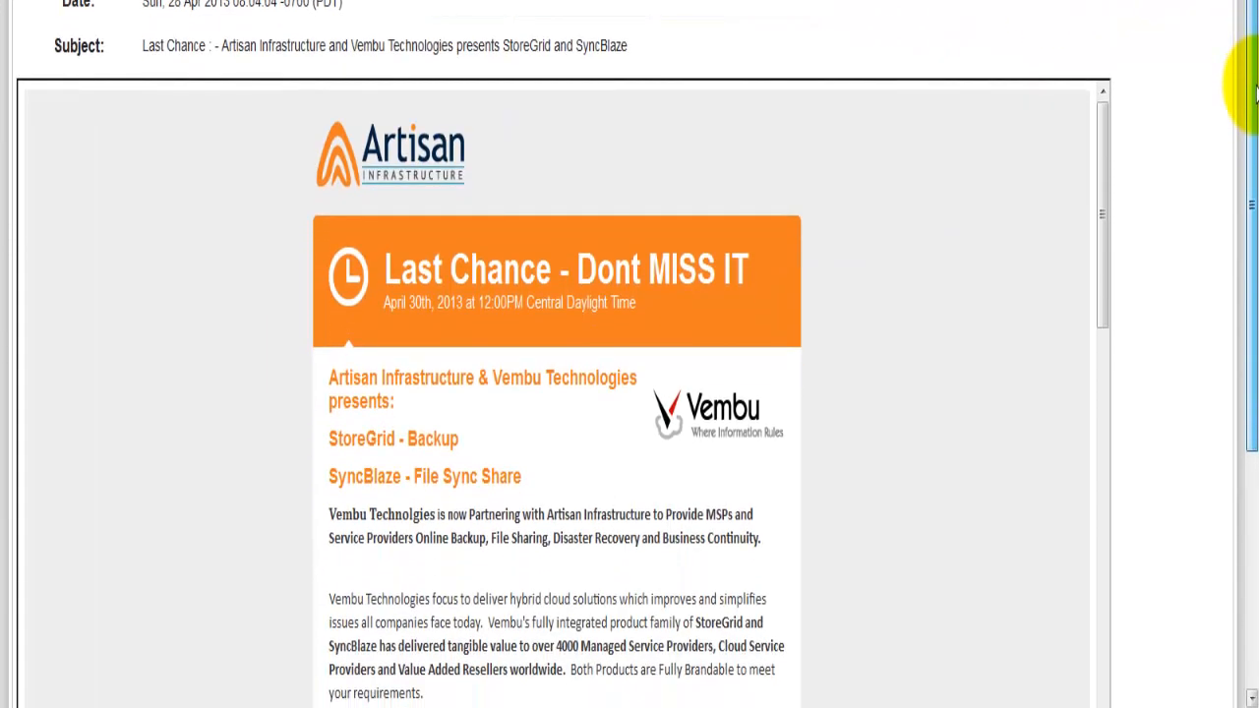
pyautogui.scroll(-3)
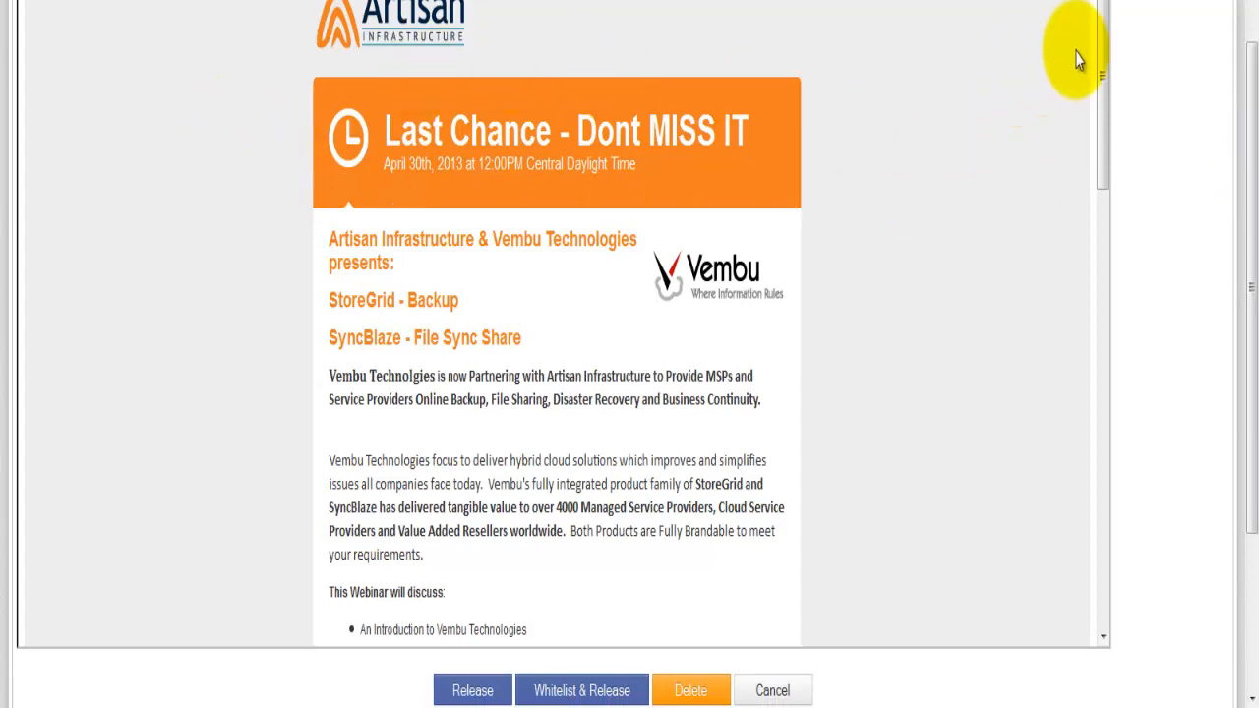
pyautogui.scroll(-3)
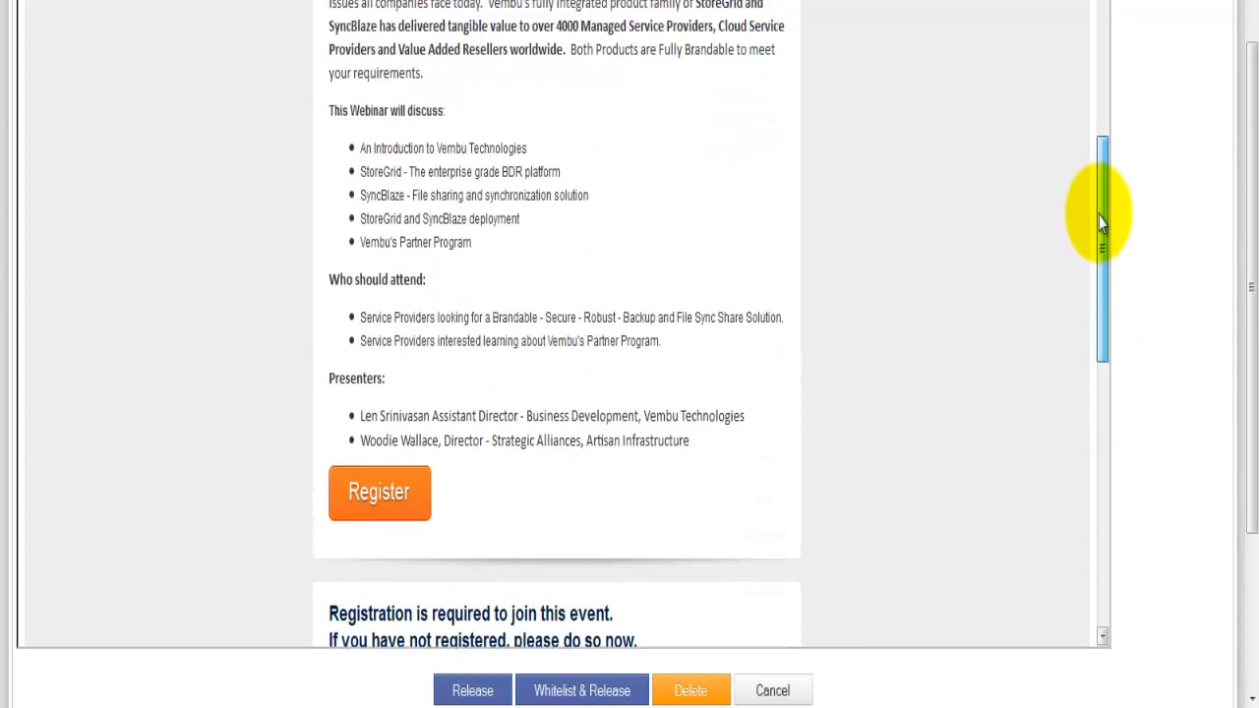
pyautogui.scroll(-3)
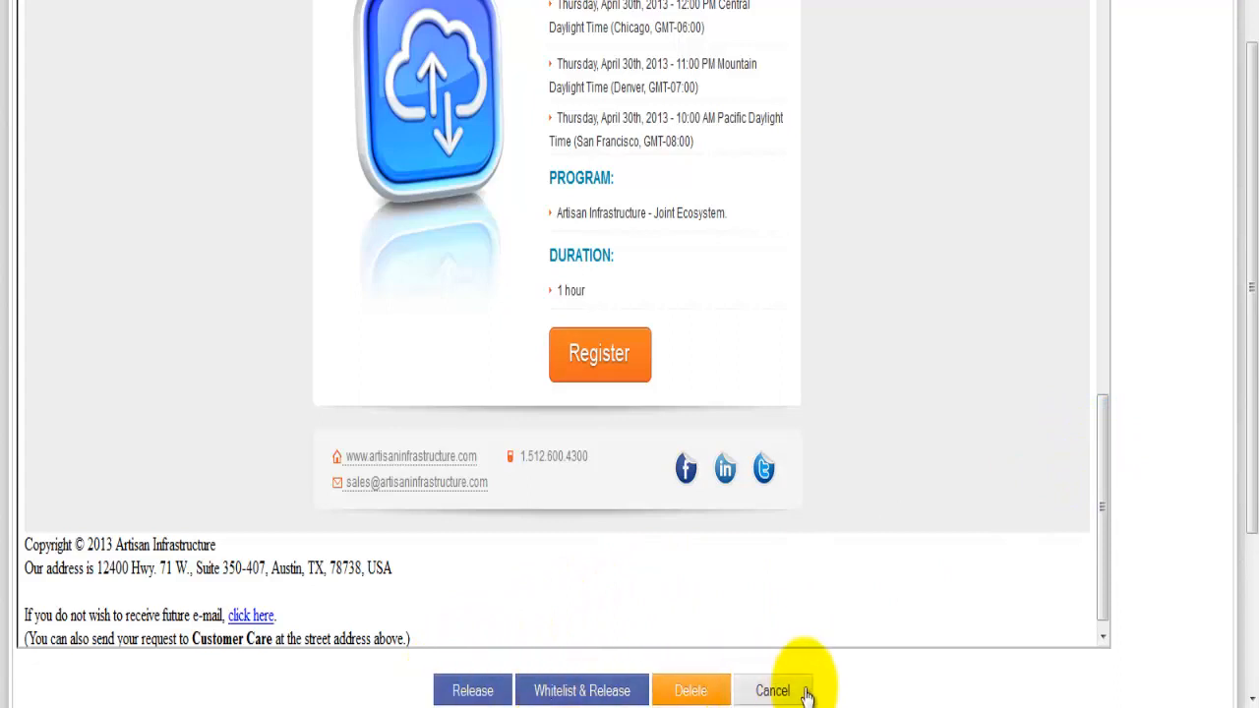
pyautogui.moveTo(472, 690)
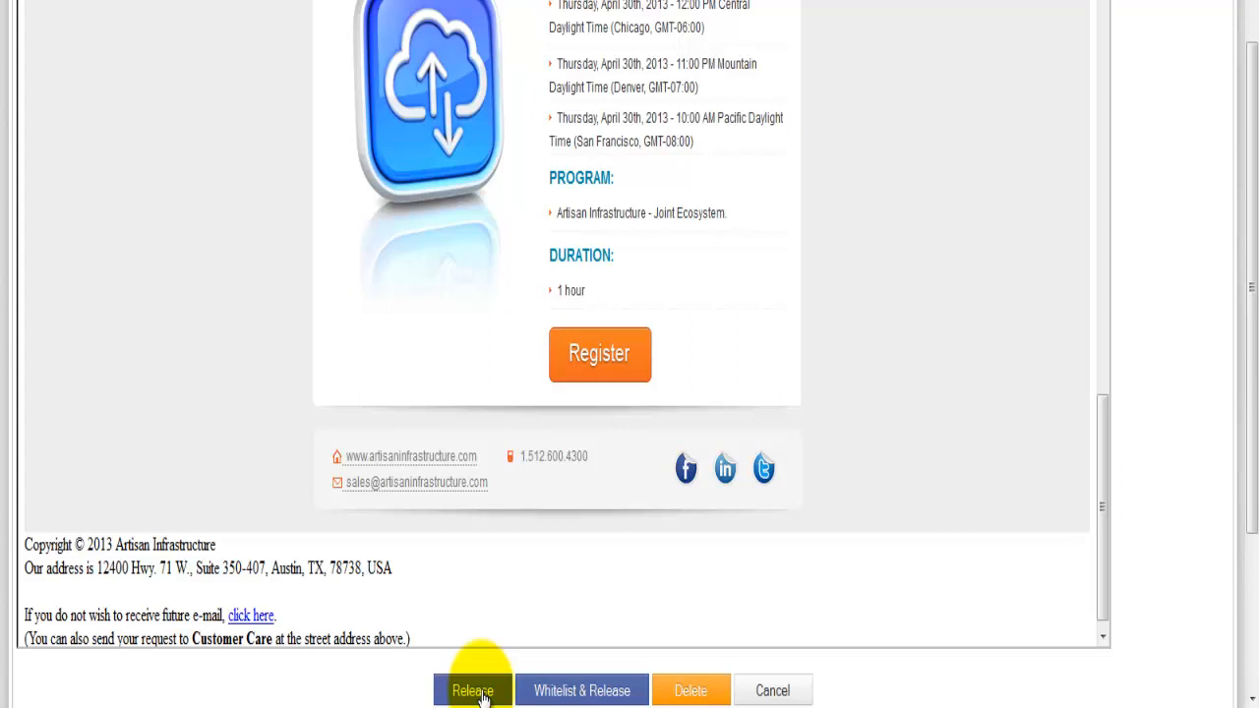
pyautogui.moveTo(1090, 519)
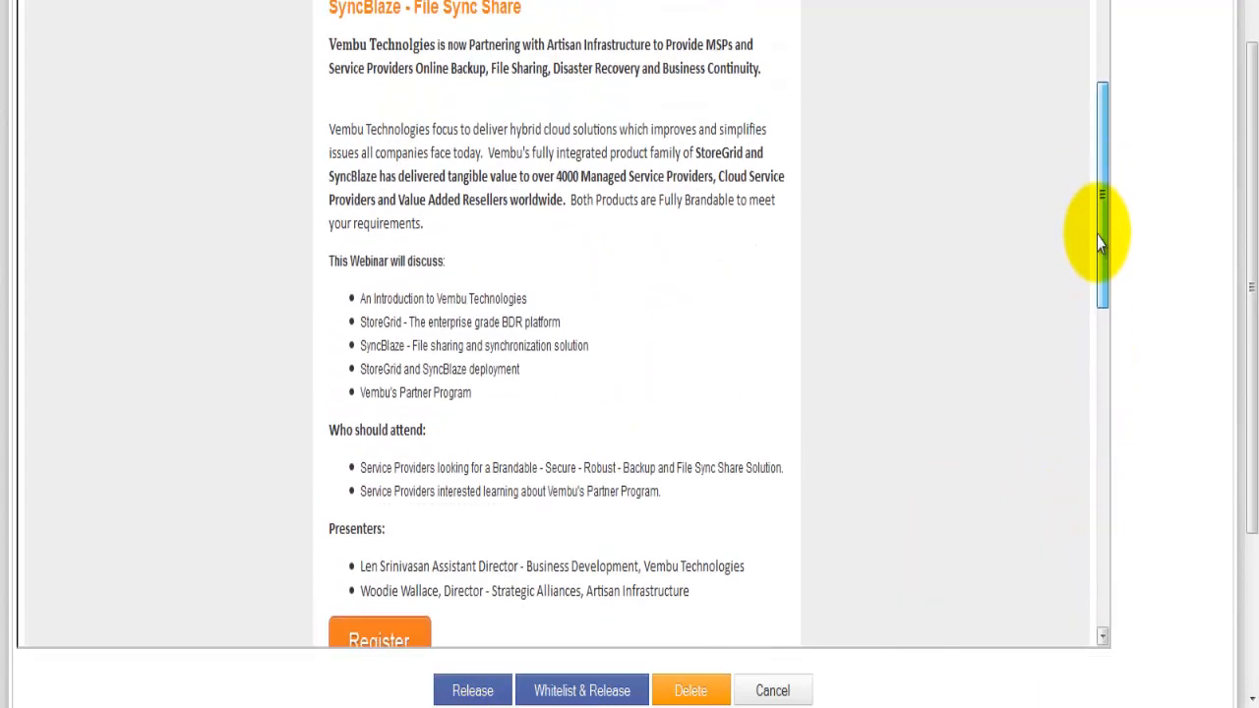
pyautogui.scroll(-3)
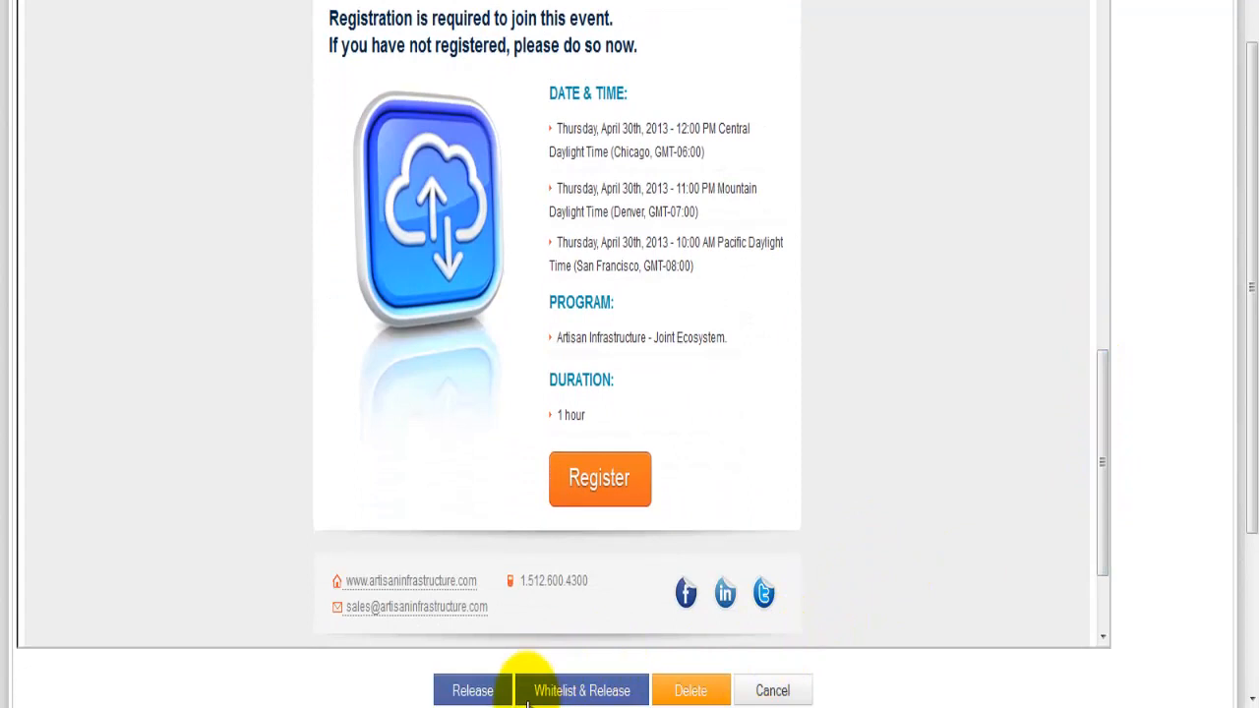
pyautogui.moveTo(581, 690)
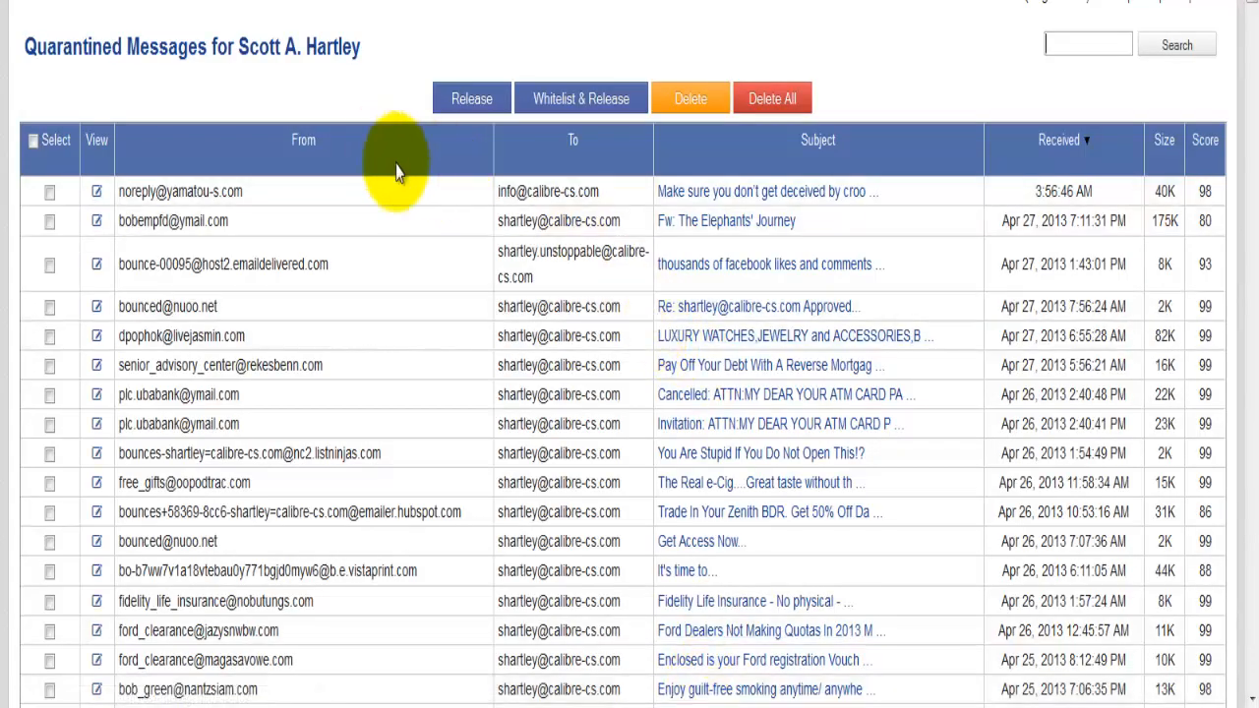
pyautogui.moveTo(778, 191)
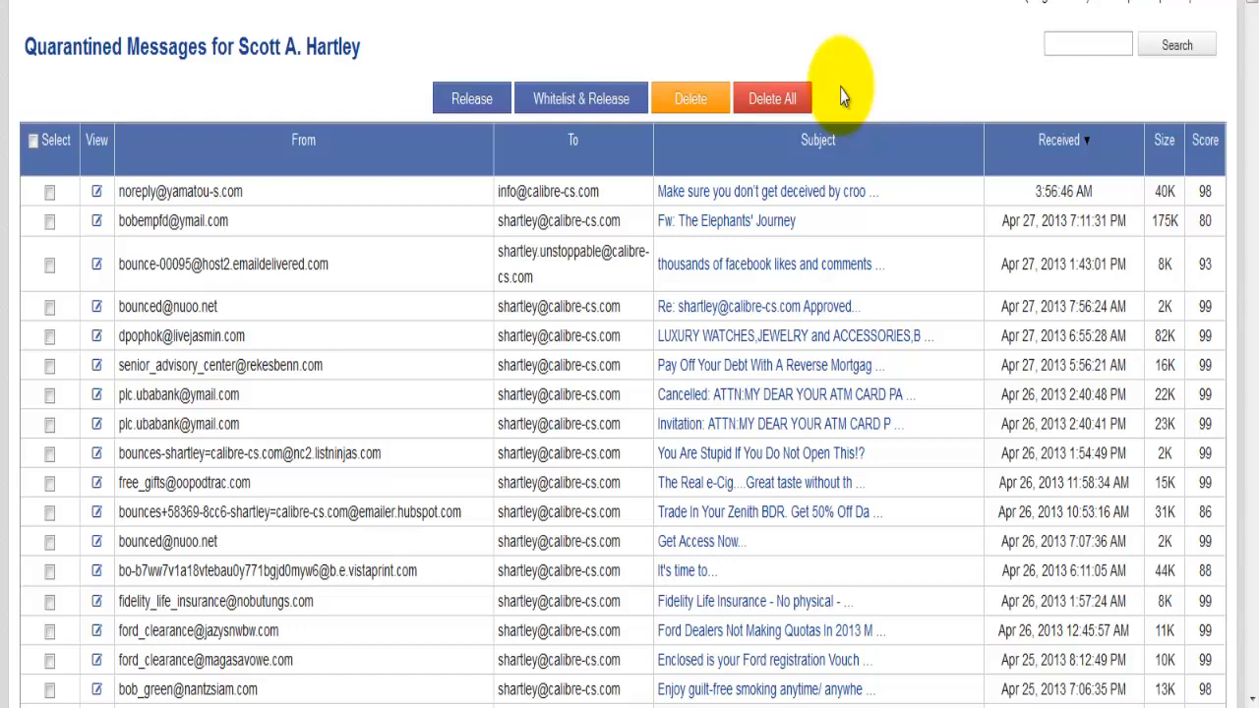
pyautogui.moveTo(961, 77)
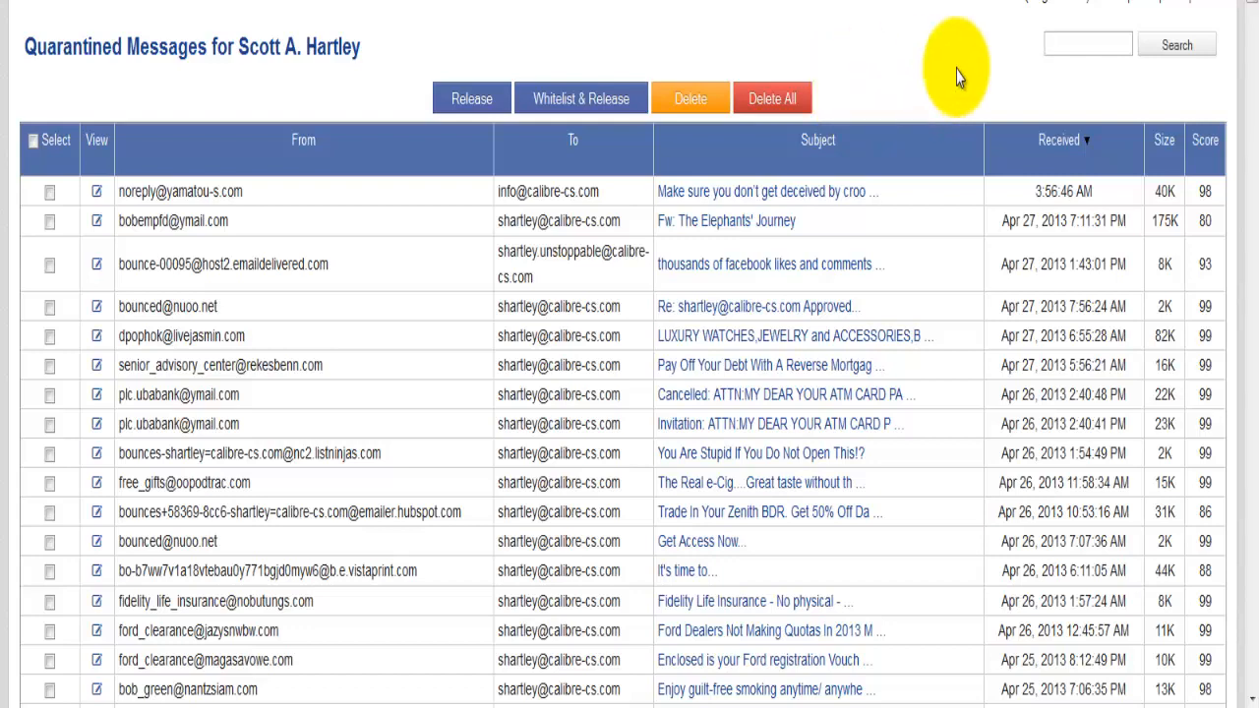
pyautogui.scroll(-3)
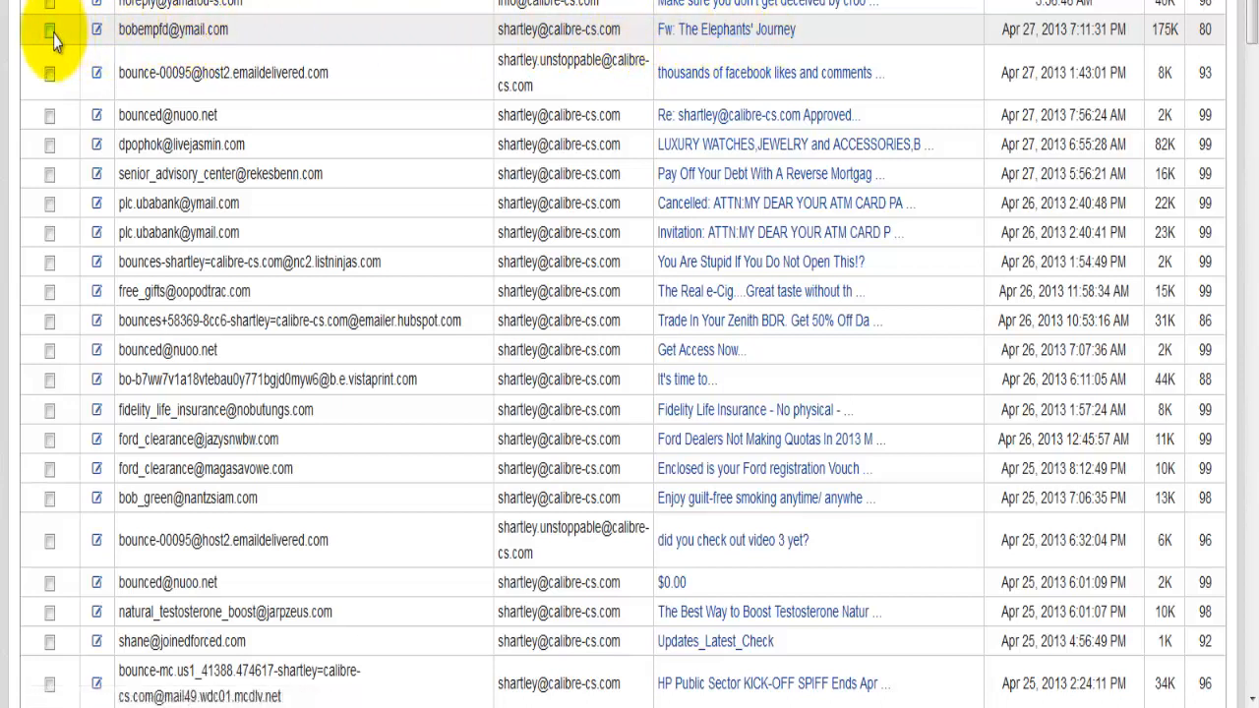
pyautogui.click(49, 29)
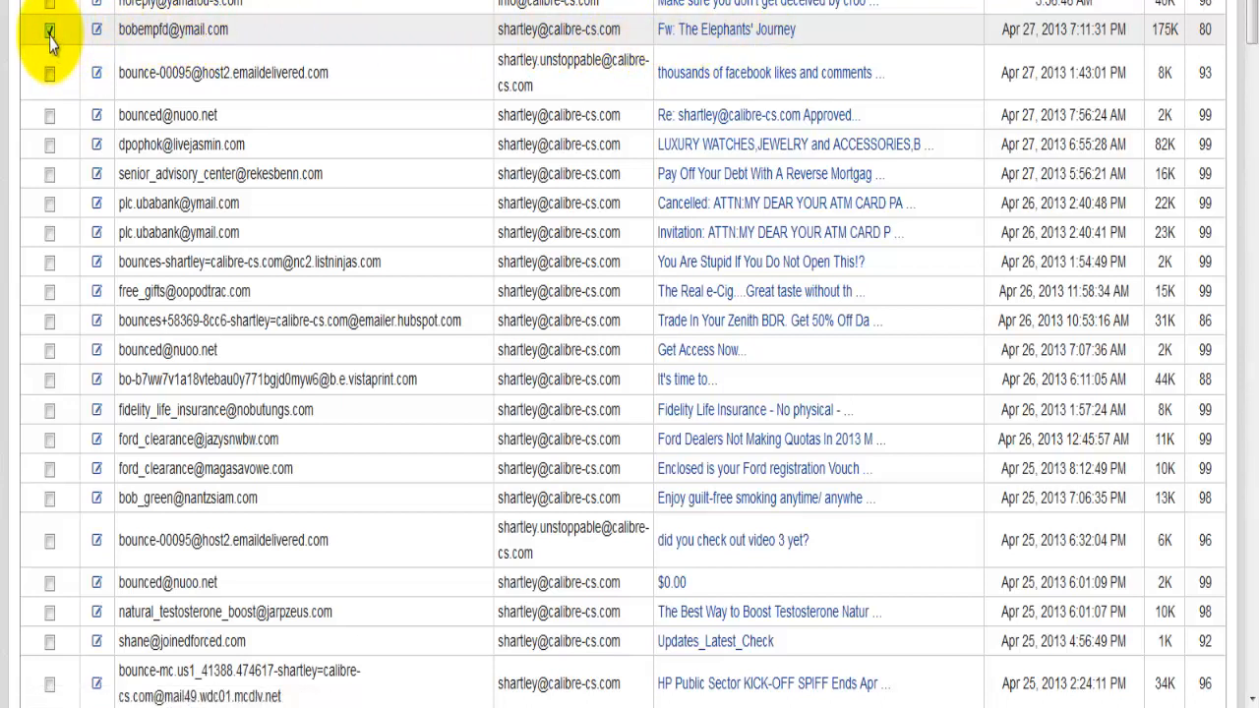
pyautogui.click(49, 29)
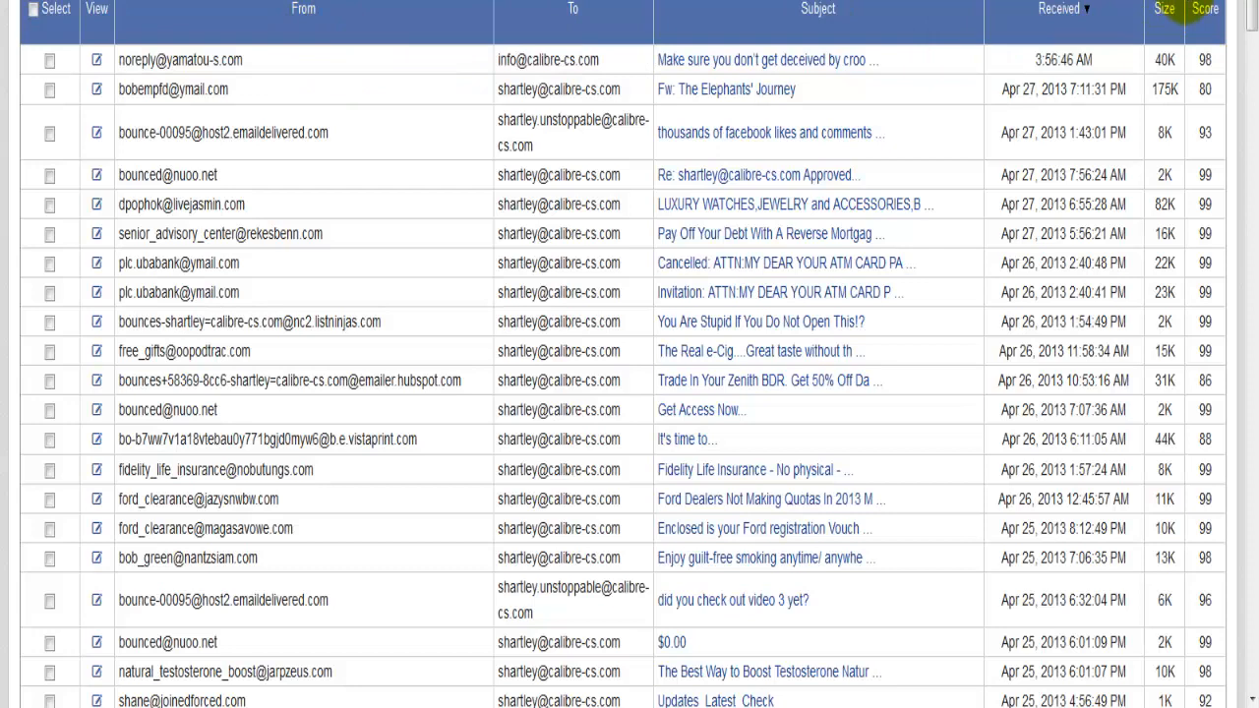
pyautogui.scroll(3)
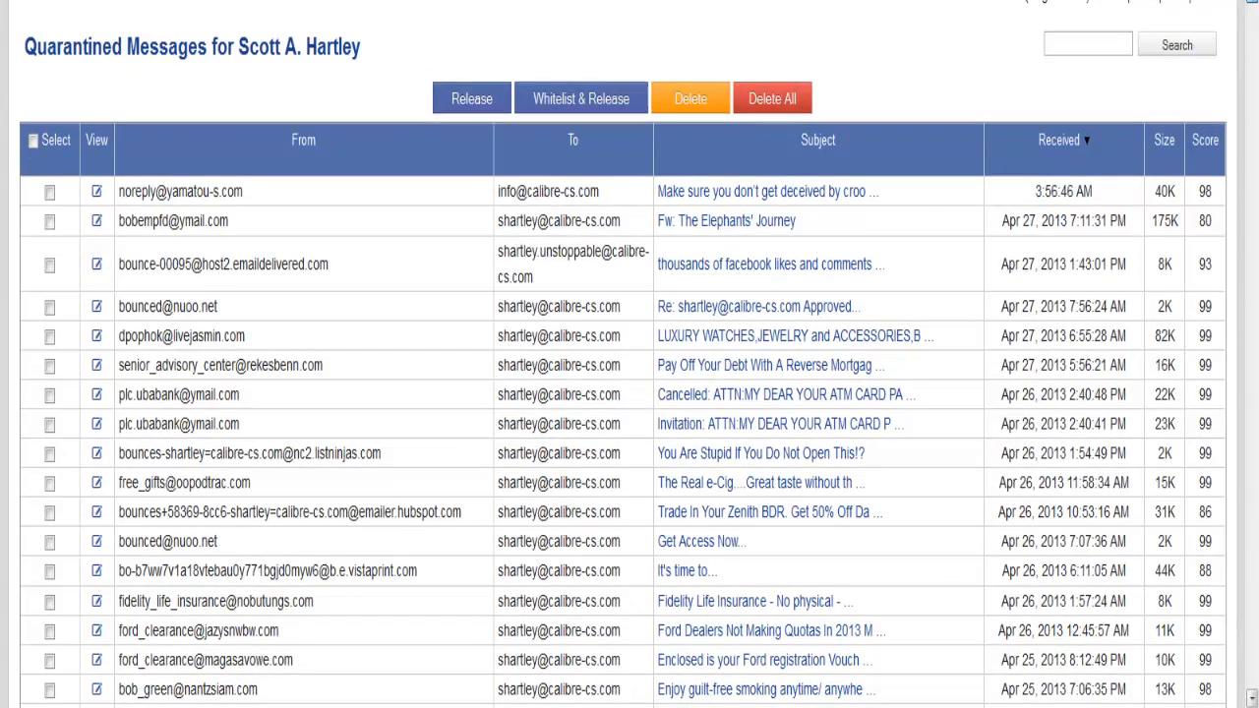
pyautogui.scroll(-3)
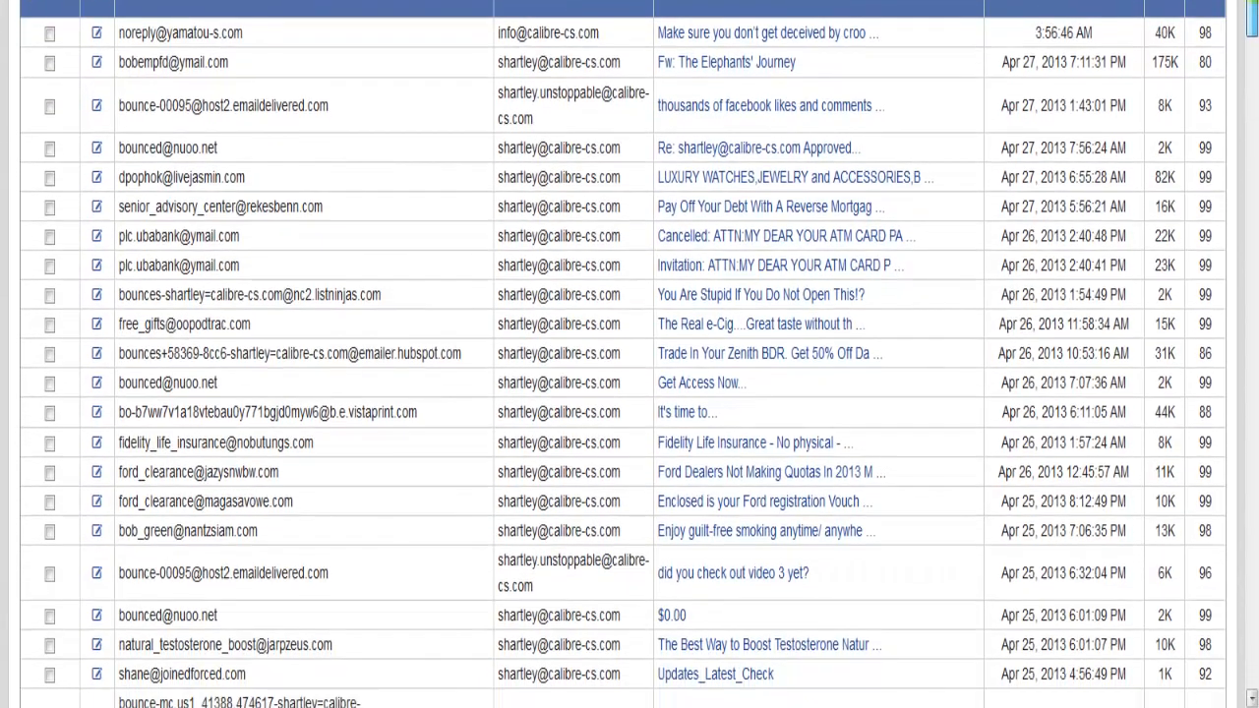
pyautogui.scroll(-3)
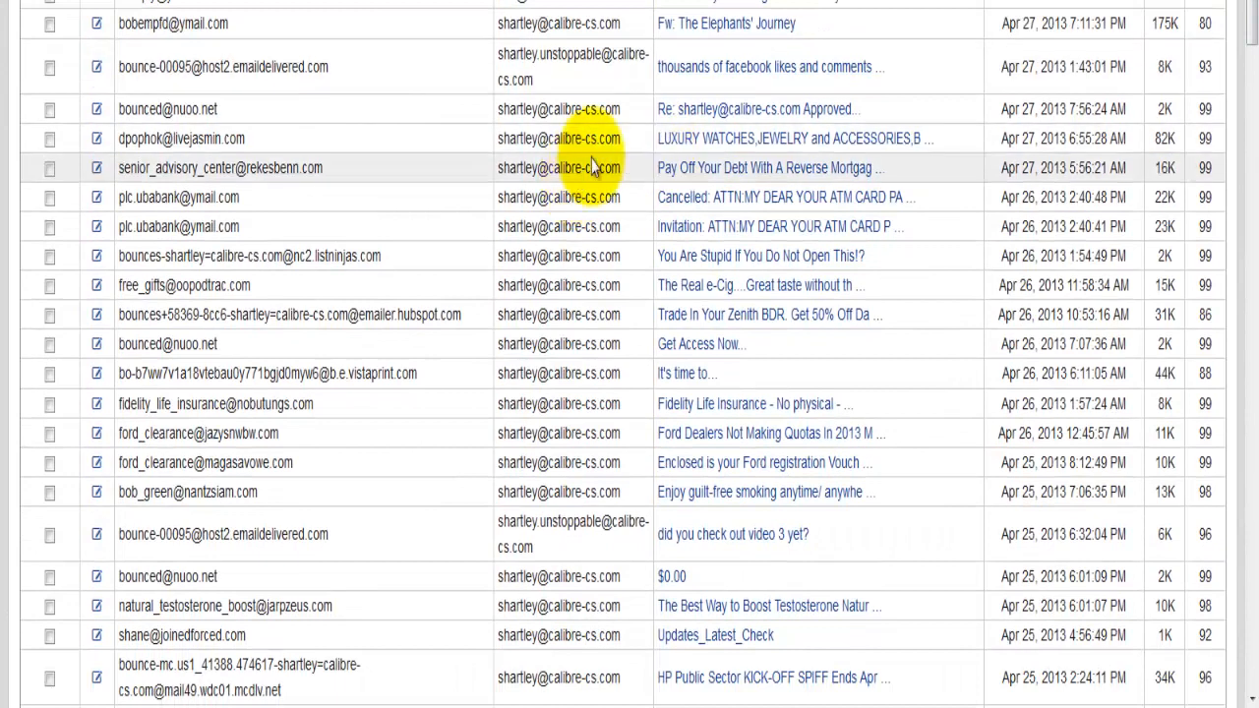
pyautogui.moveTo(260, 325)
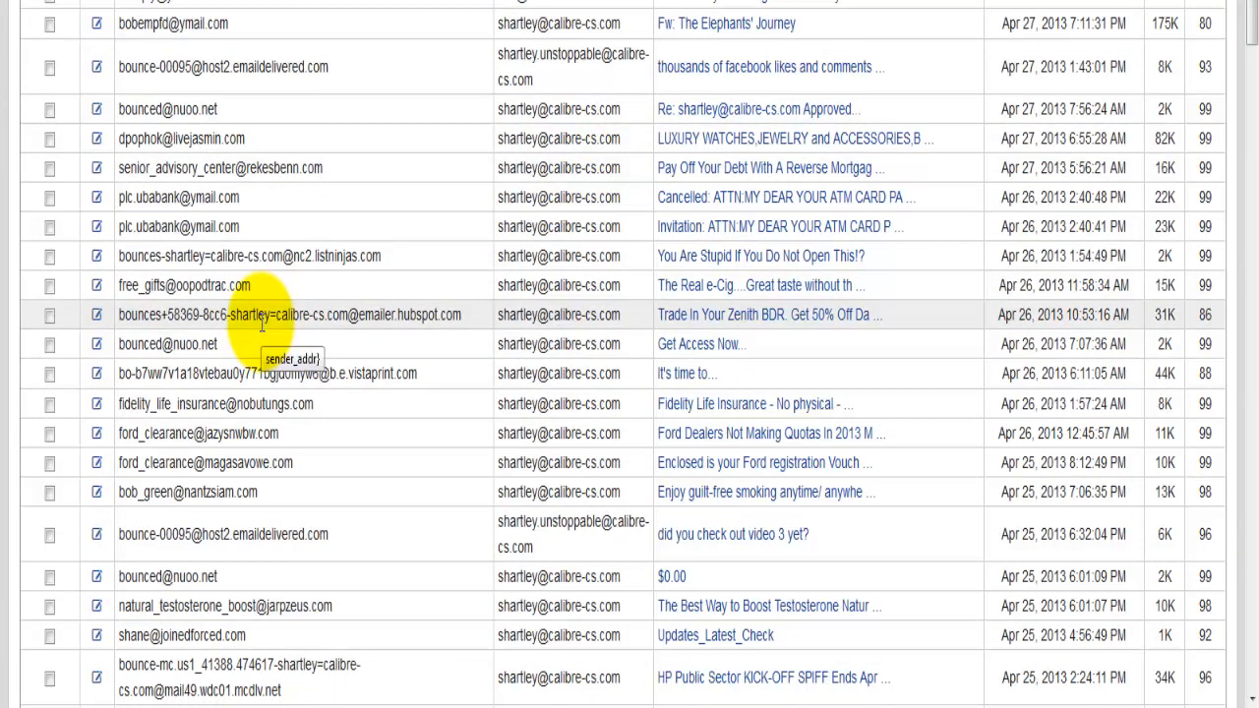
pyautogui.moveTo(273, 352)
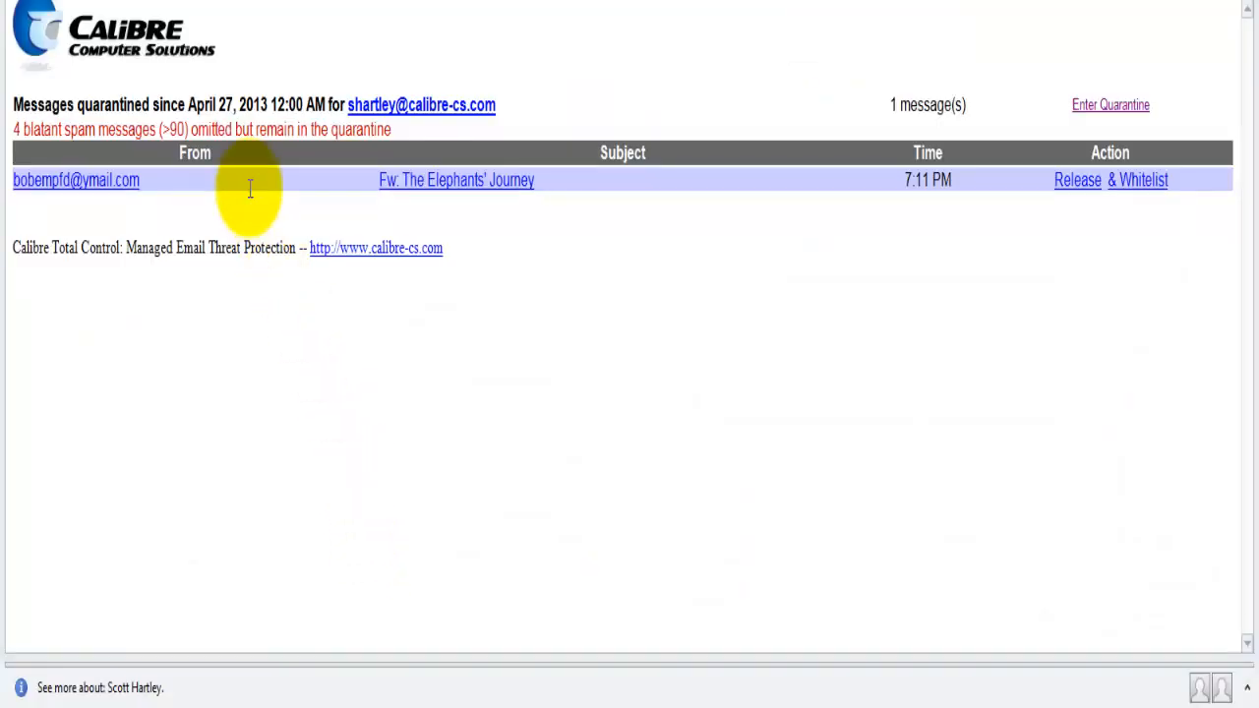
pyautogui.moveTo(246, 104)
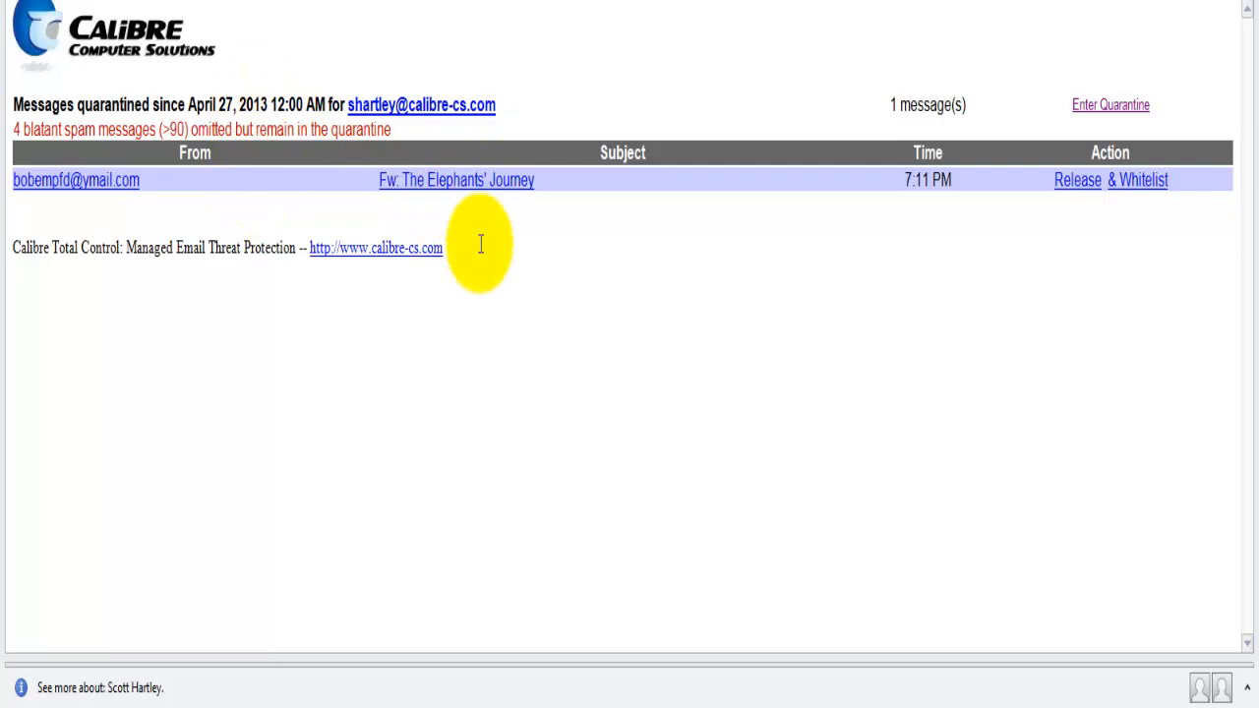
pyautogui.moveTo(486, 378)
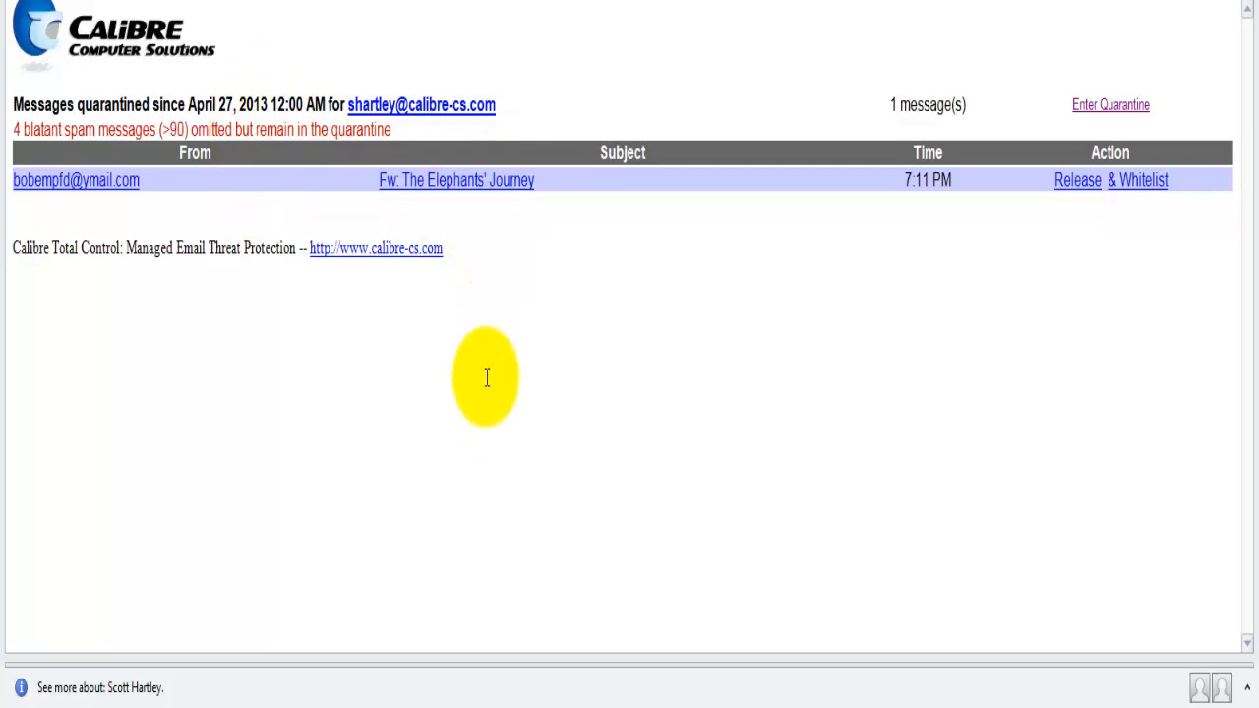
pyautogui.moveTo(136, 157)
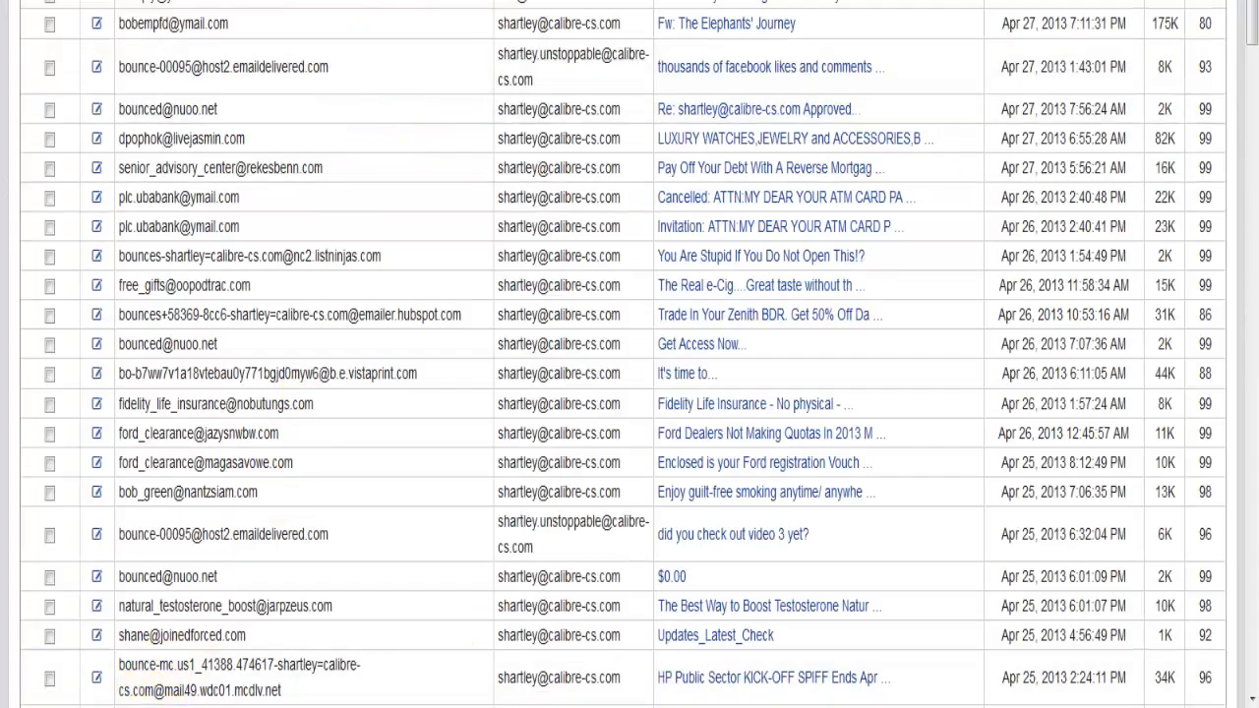
pyautogui.moveTo(698, 5)
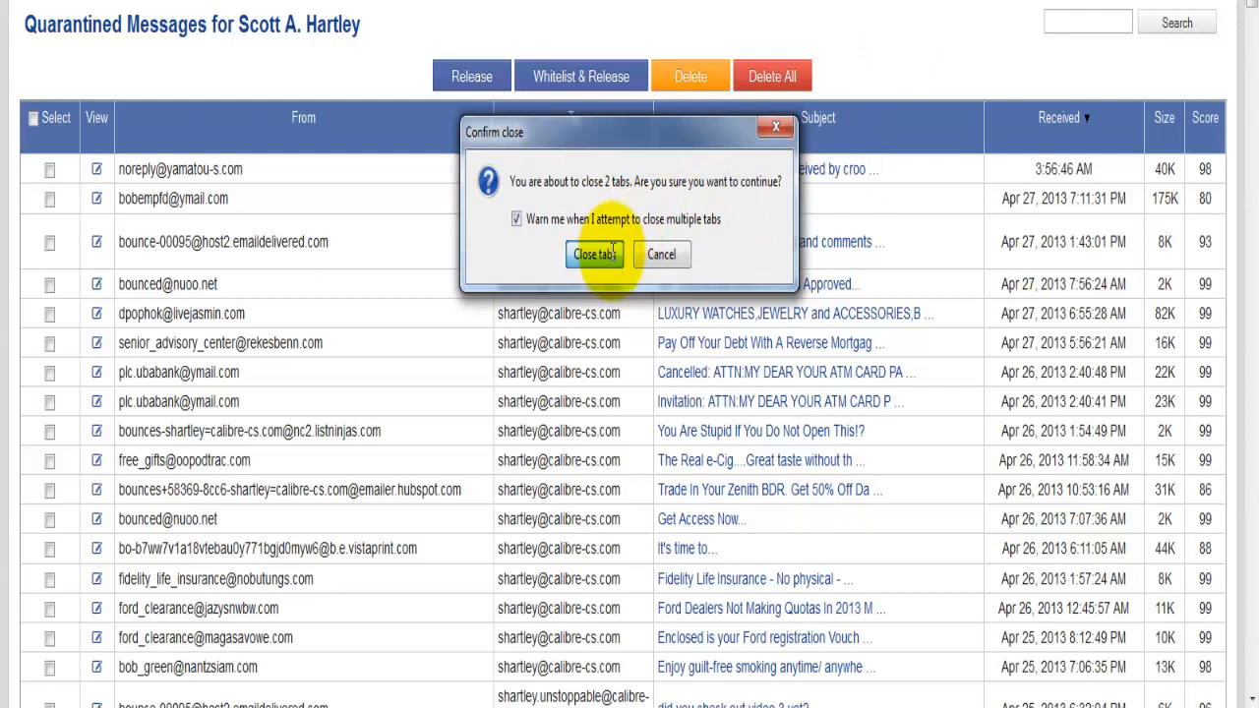
# Confirm closing both quarantine portal tabs in the Confirm close dialog
pyautogui.click(594, 253)
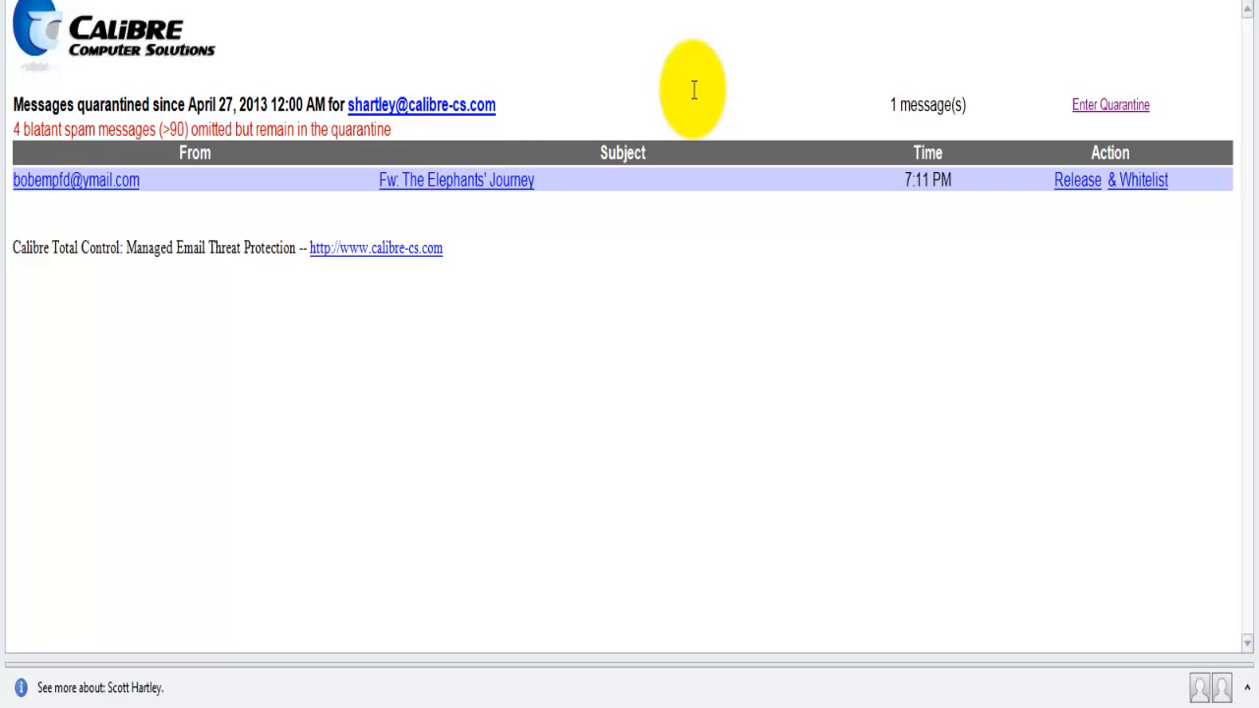
pyautogui.moveTo(685, 90)
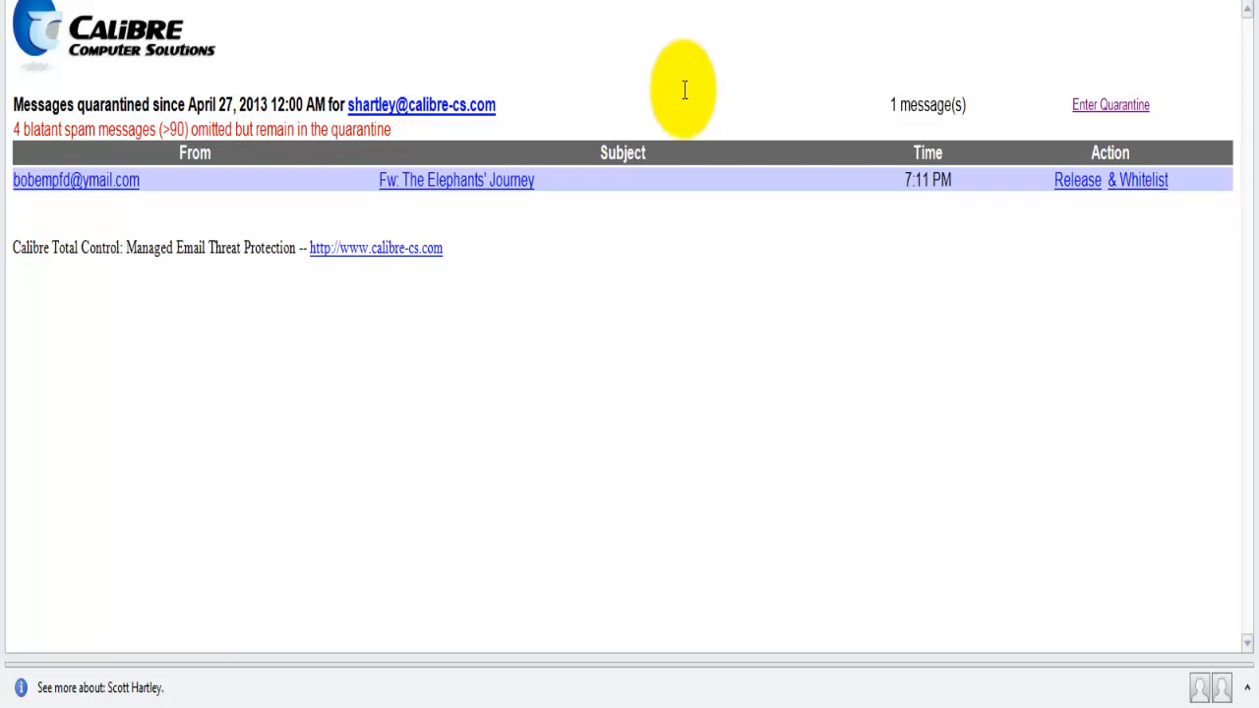